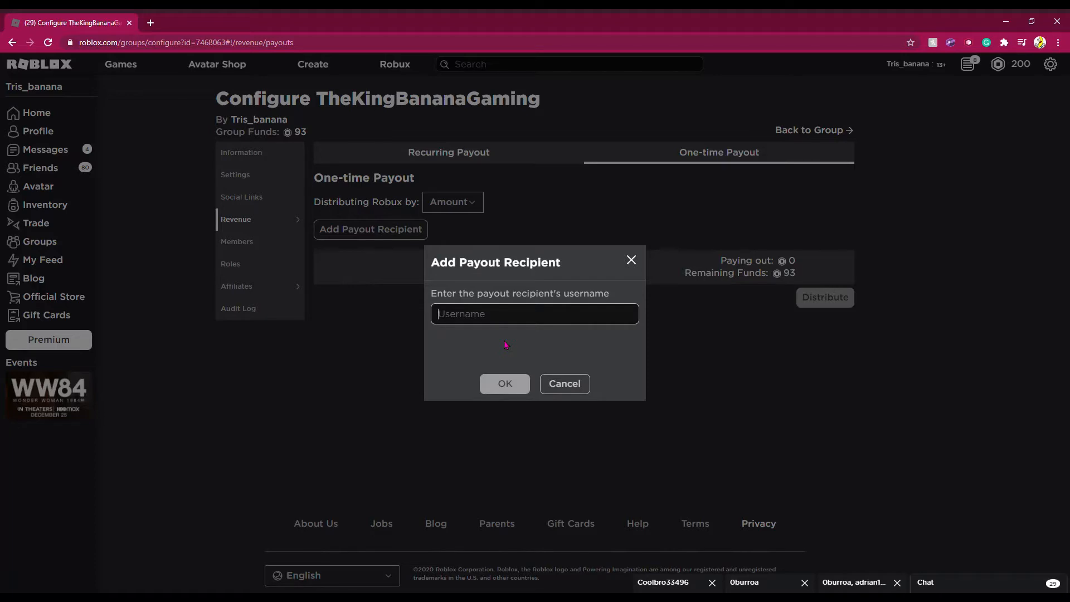
Add the 'offi…' member as a payout recipient and distribute 5 Robux from group funds.
click(535, 314)
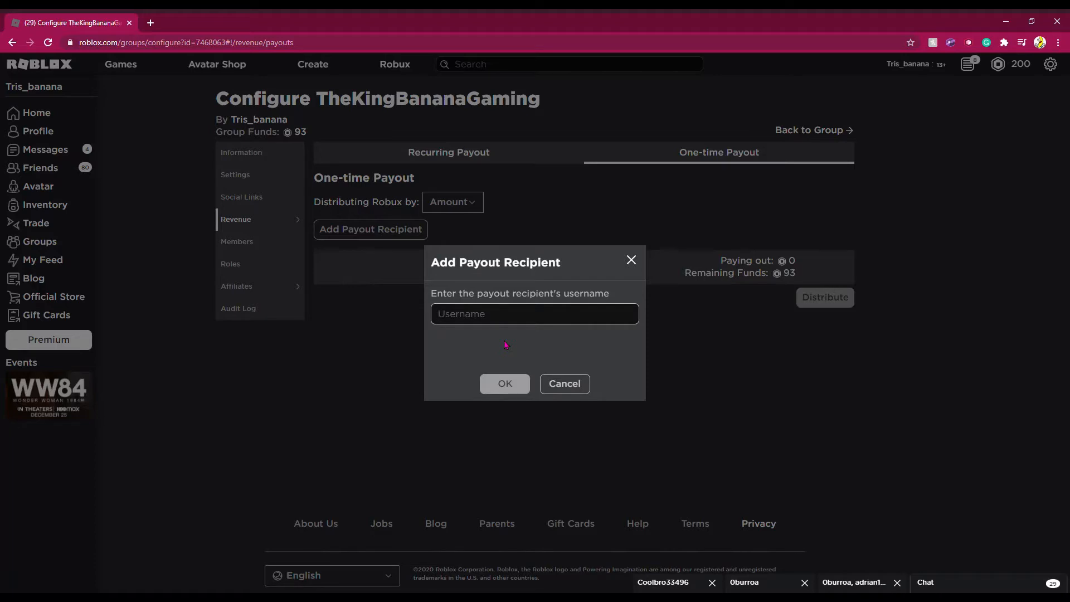
text(officialbloxyplayyt)
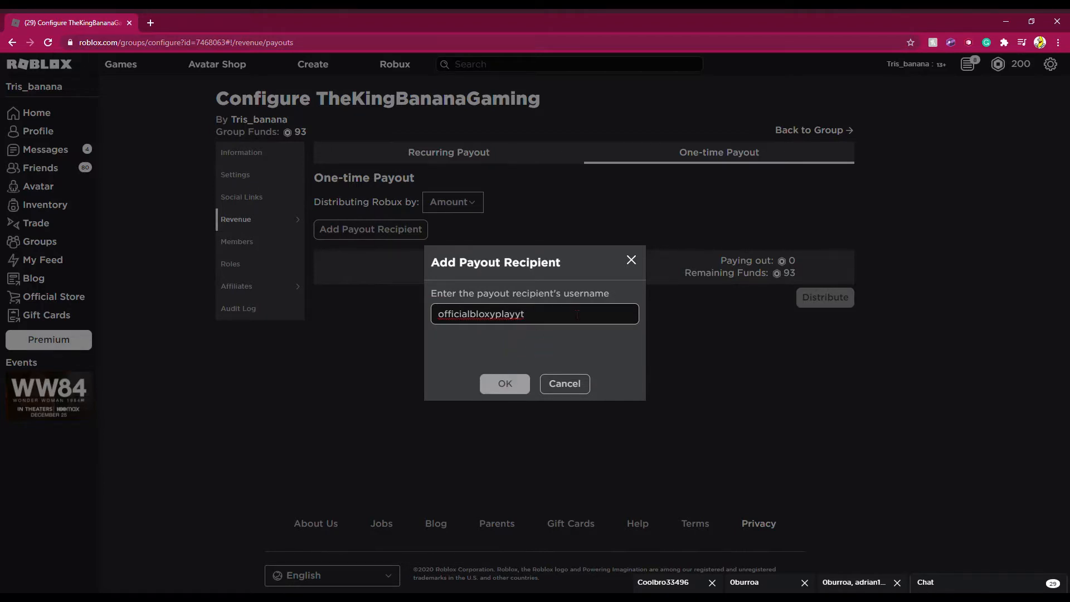
mouse_move(679, 353)
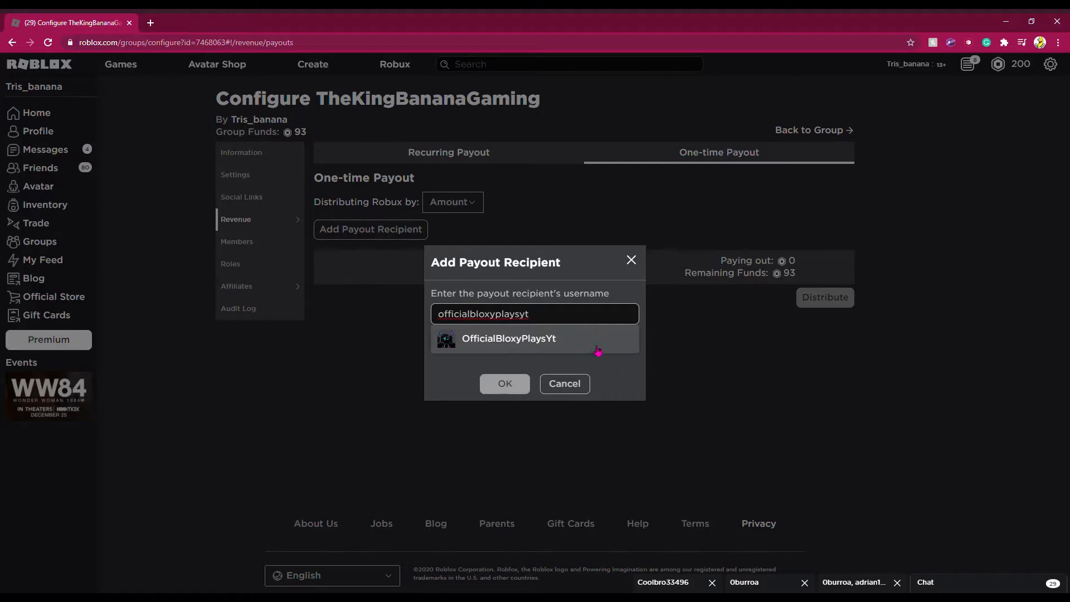
click(509, 338)
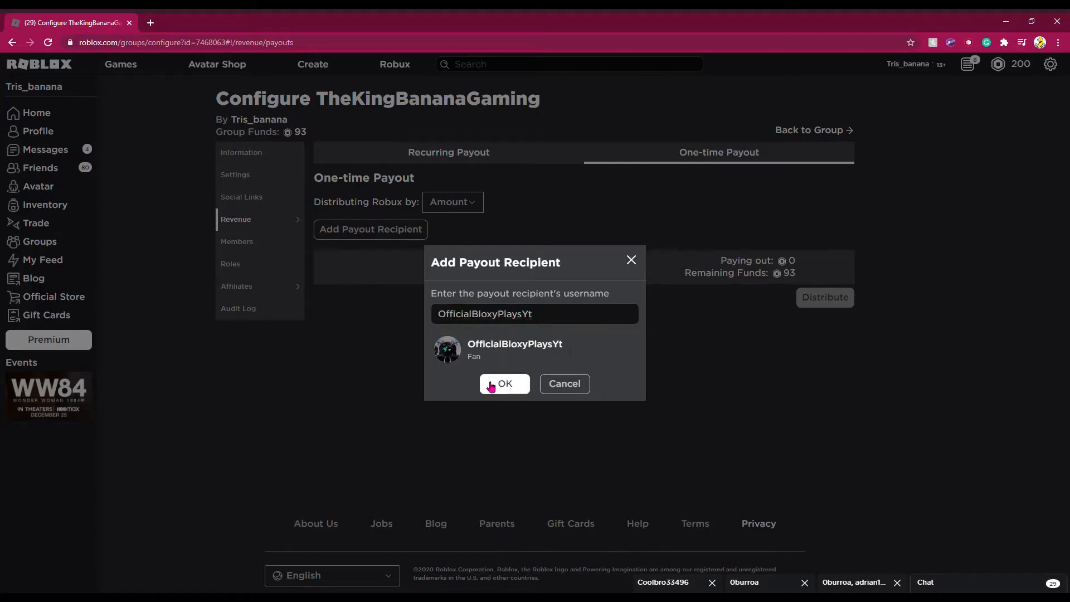
click(504, 383)
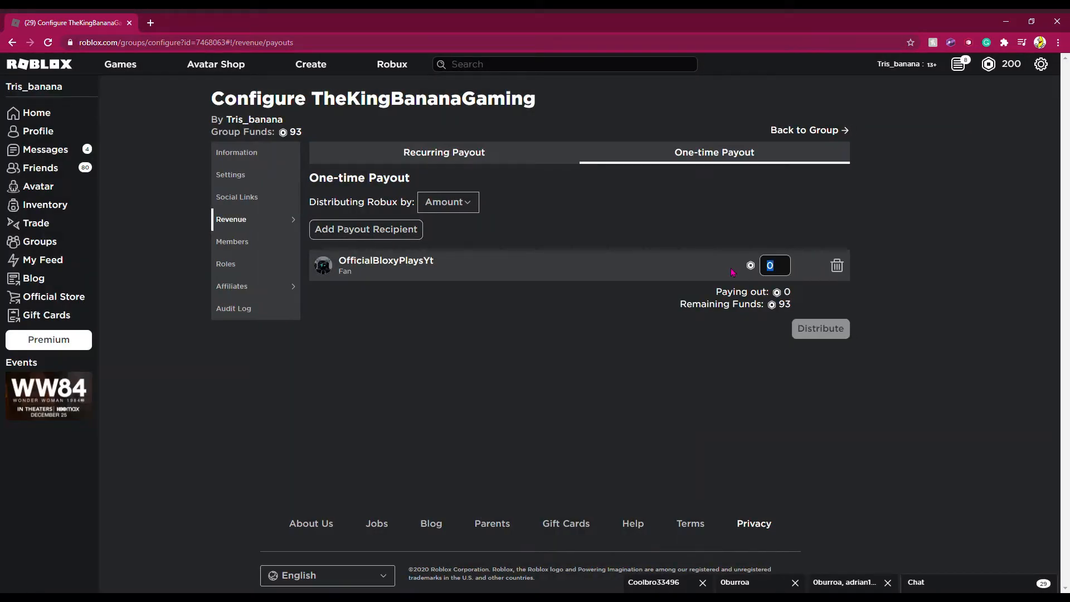
text(5)
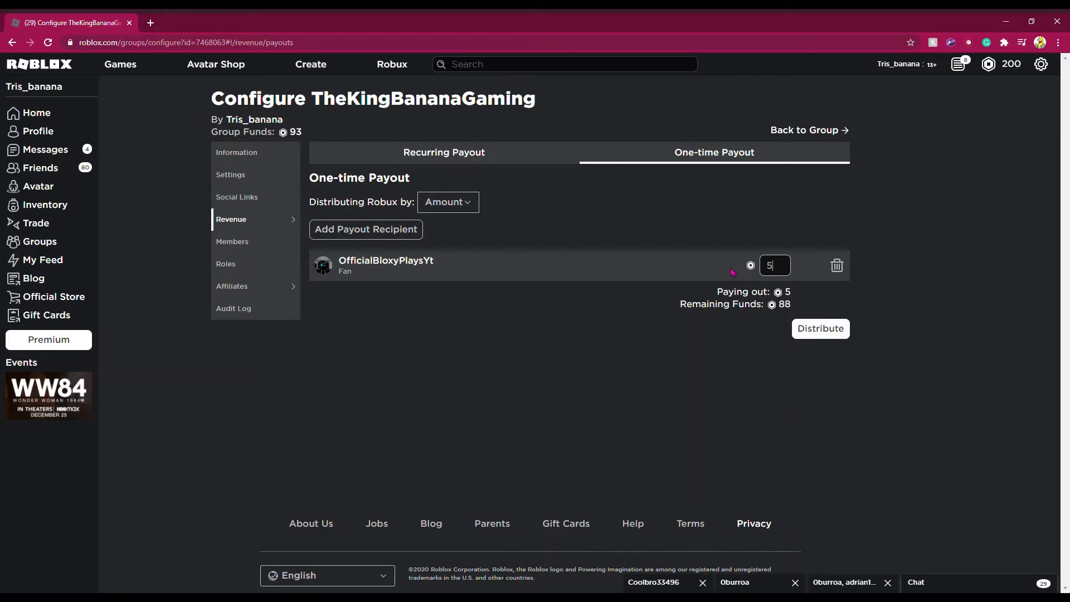
mouse_move(827, 342)
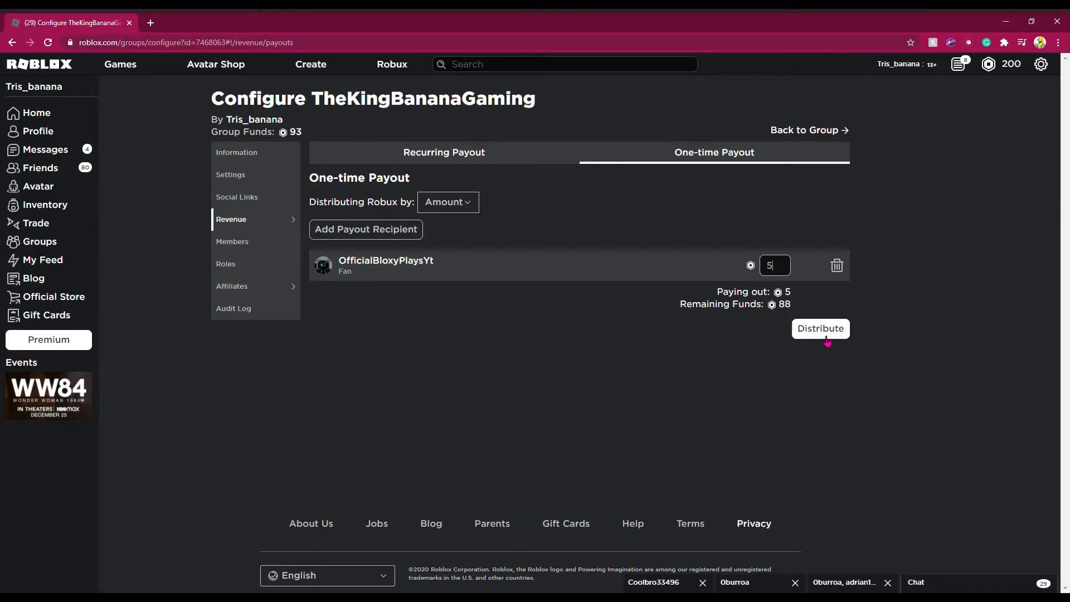
click(820, 328)
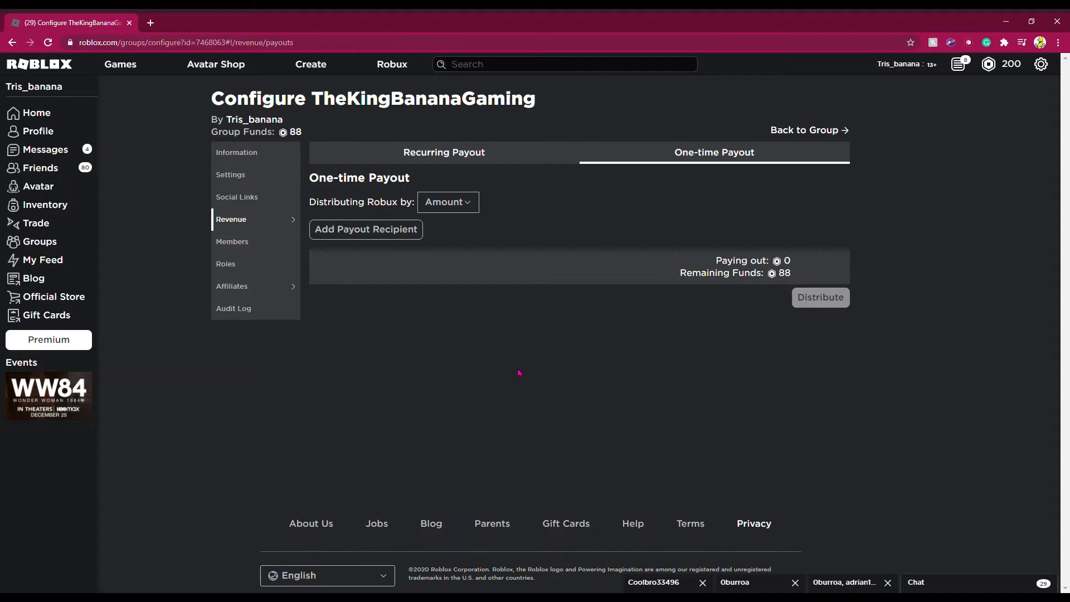
mouse_move(387, 370)
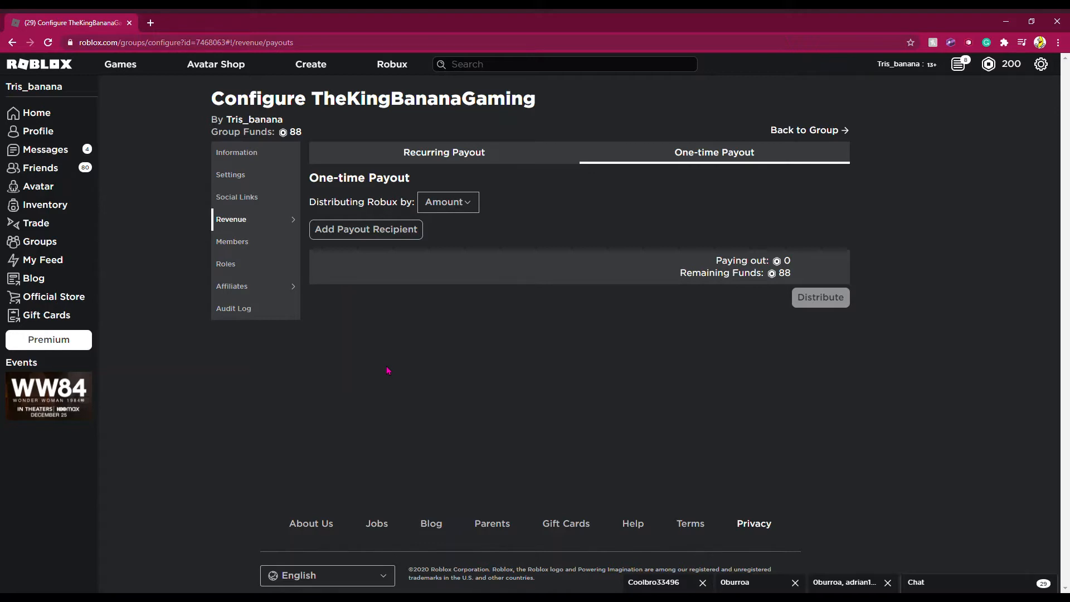
mouse_move(415, 304)
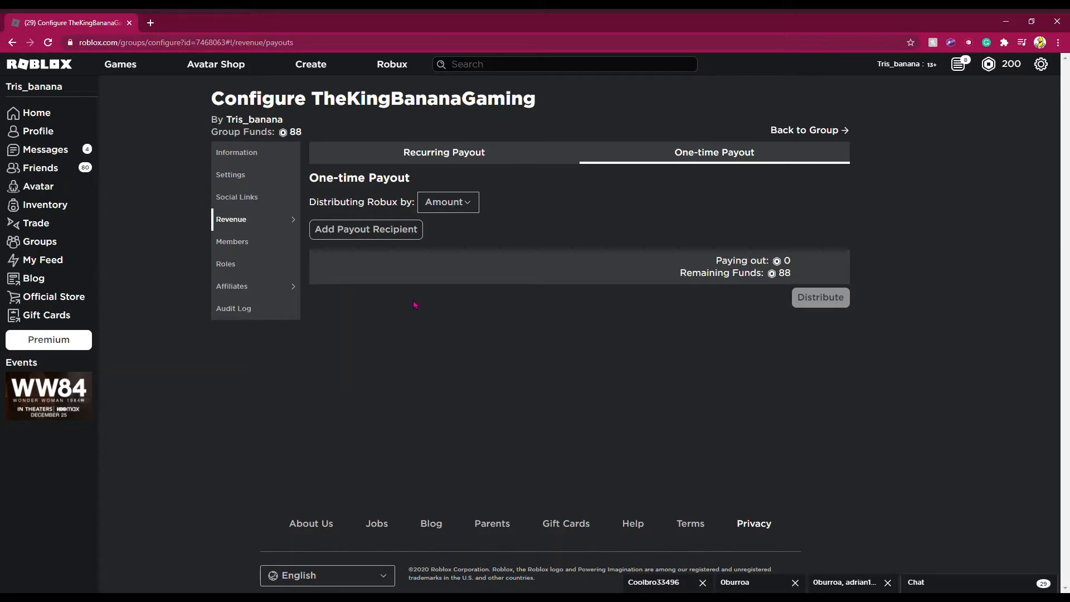
mouse_move(761, 234)
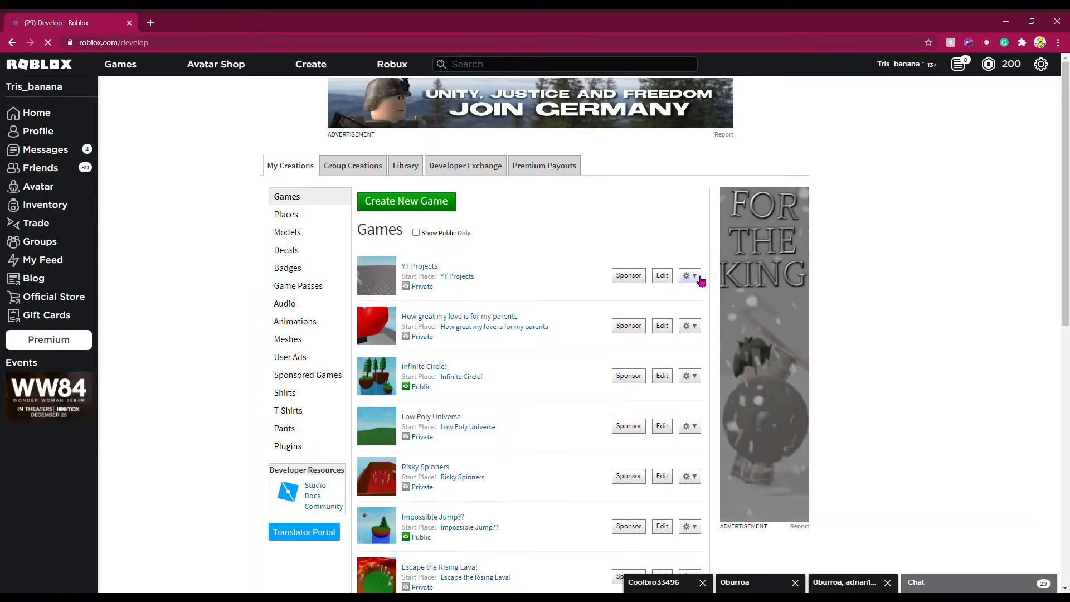
Choose Configure Start Place from the YT Projects game's gear menu.
click(691, 276)
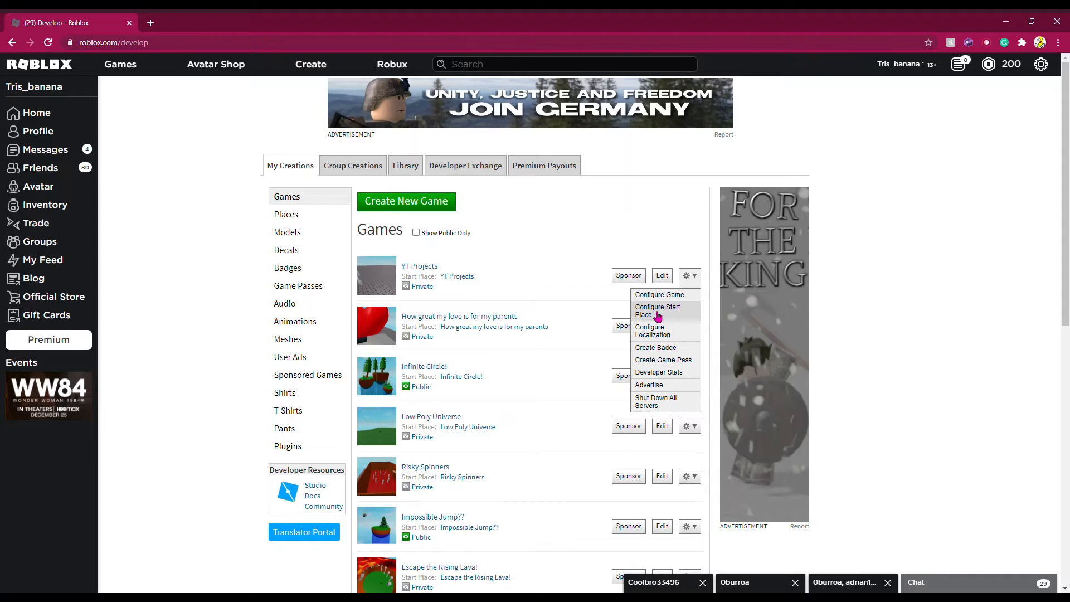
click(658, 311)
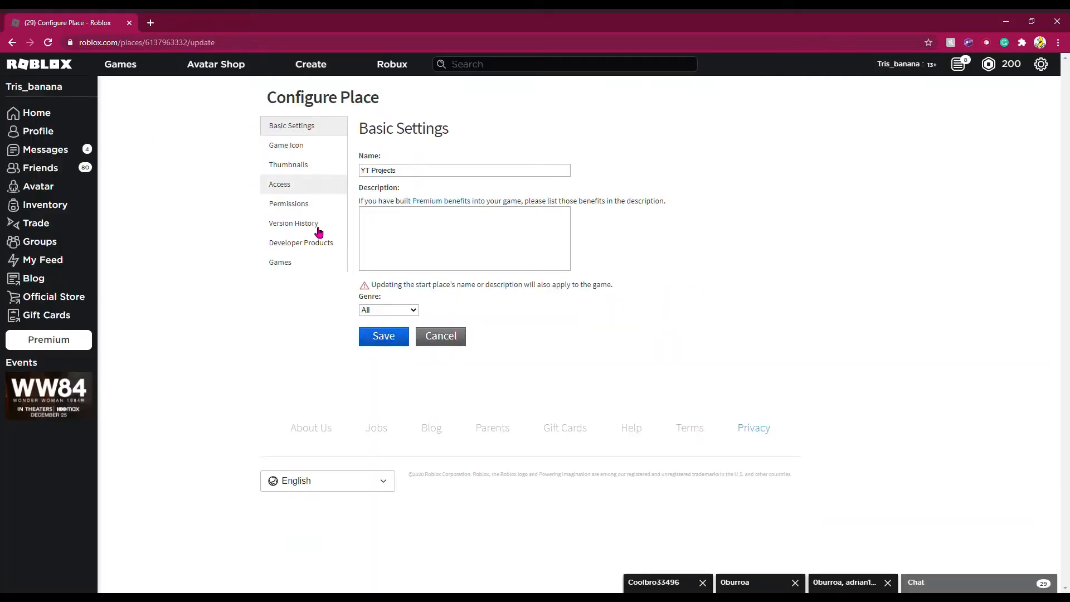
Create a 'Donation' developer product priced at 10 Robux and select its product ID.
click(301, 243)
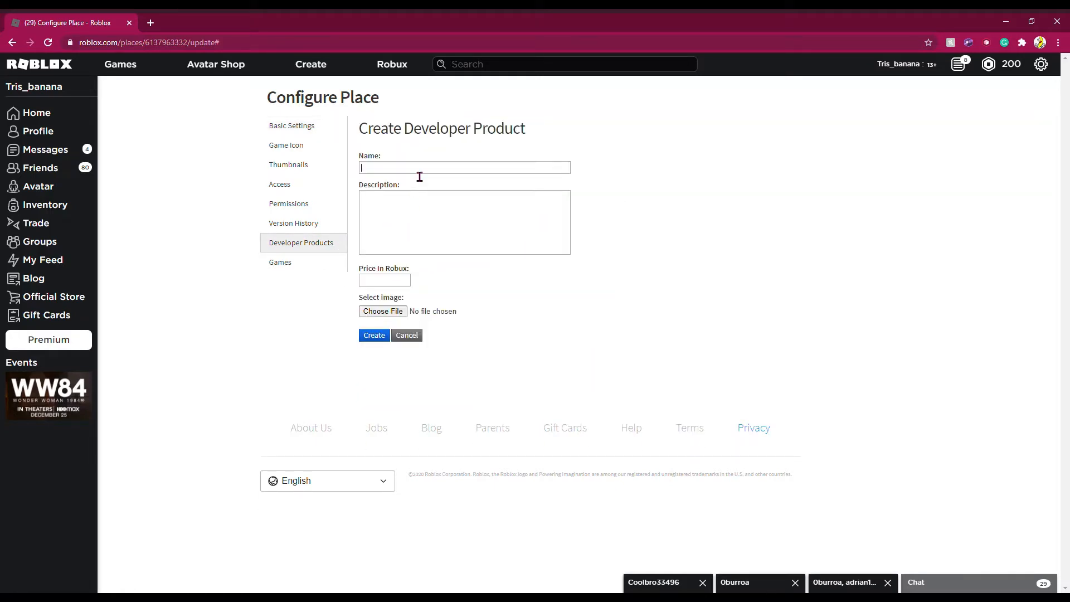
text(Donation)
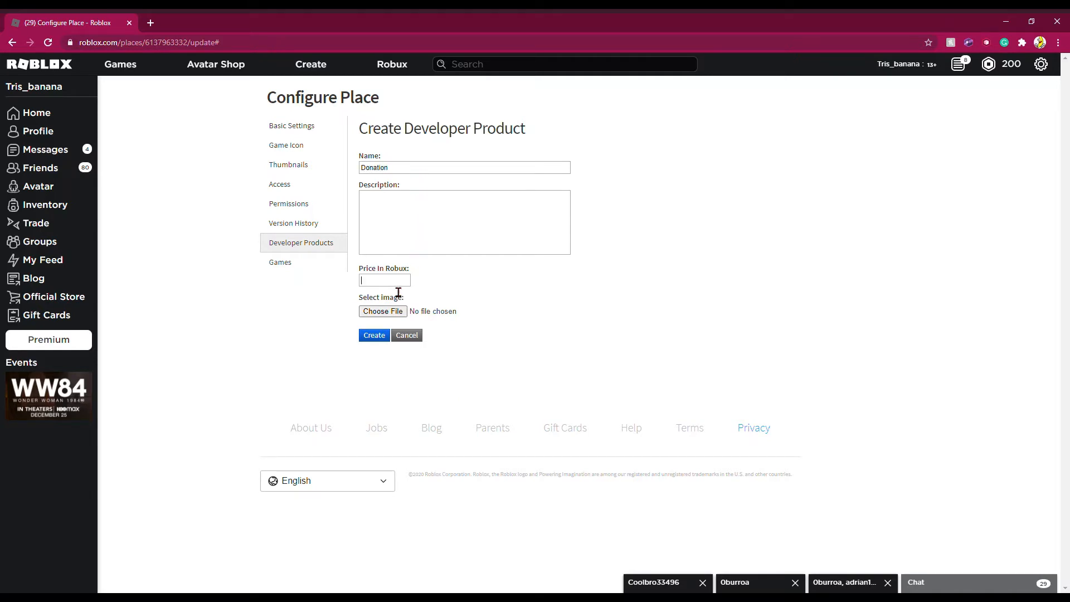
text(10)
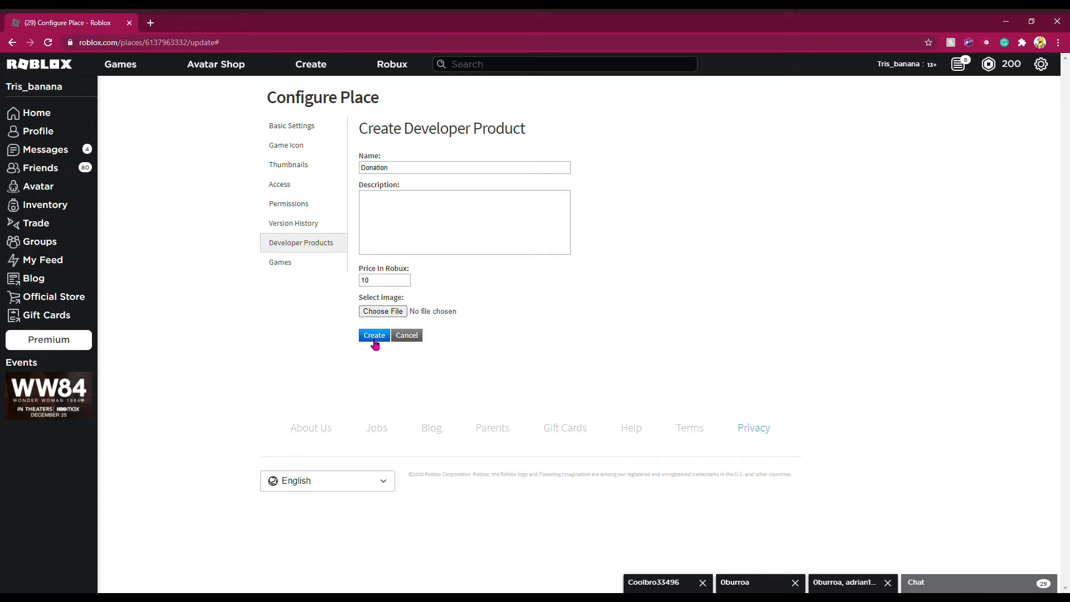
click(373, 335)
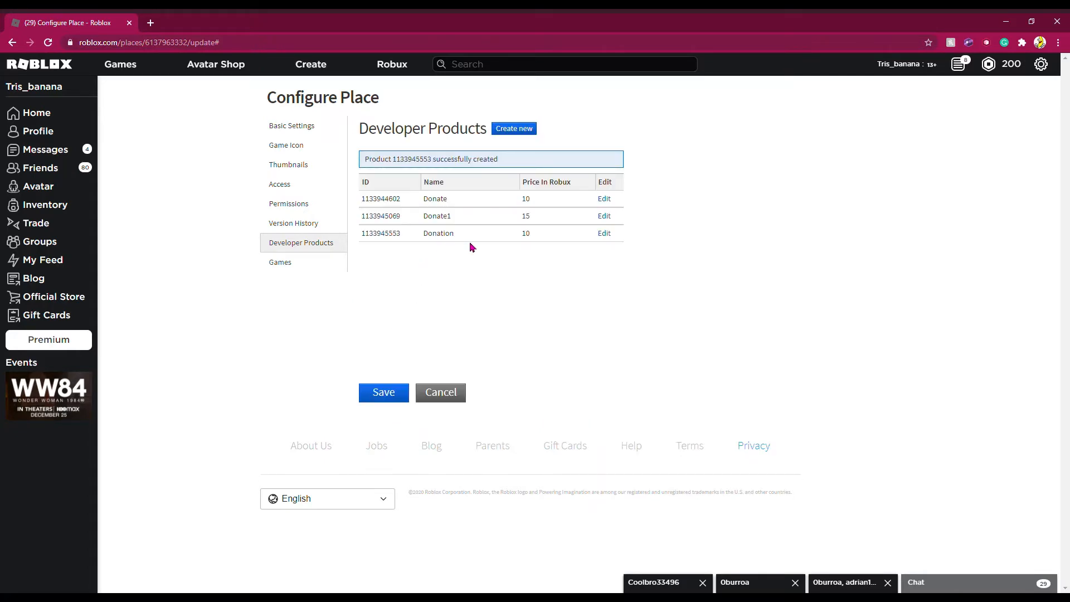
mouse_move(372, 242)
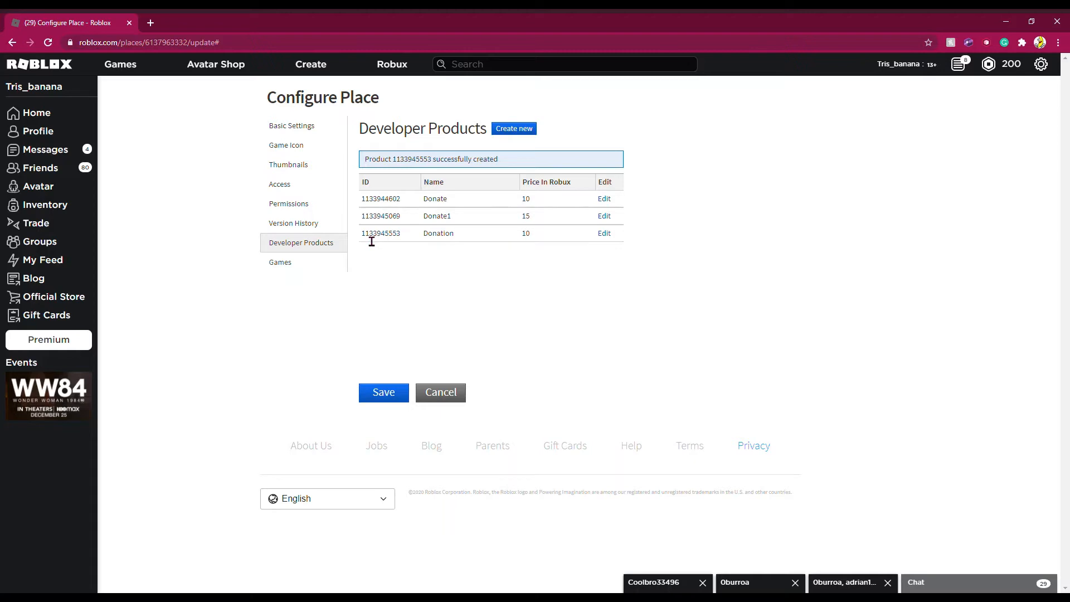
double_click(381, 233)
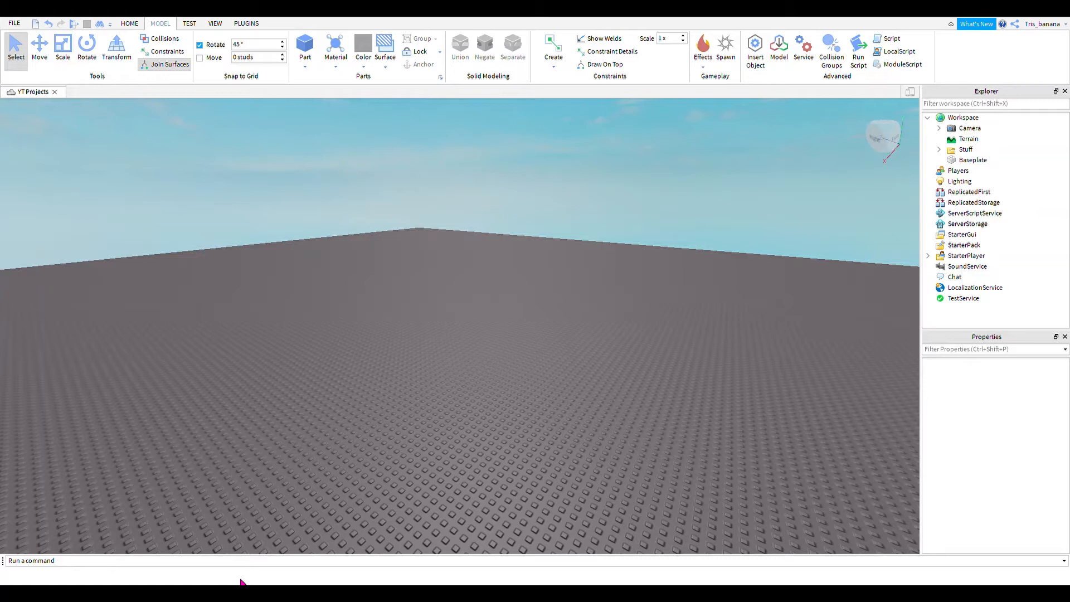
mouse_move(357, 385)
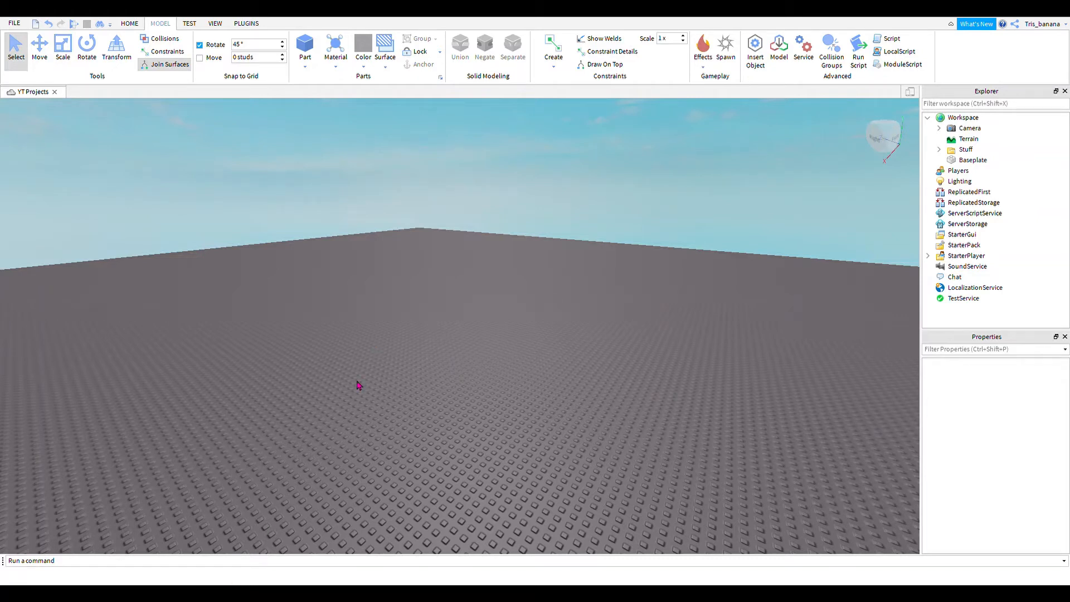
mouse_move(517, 343)
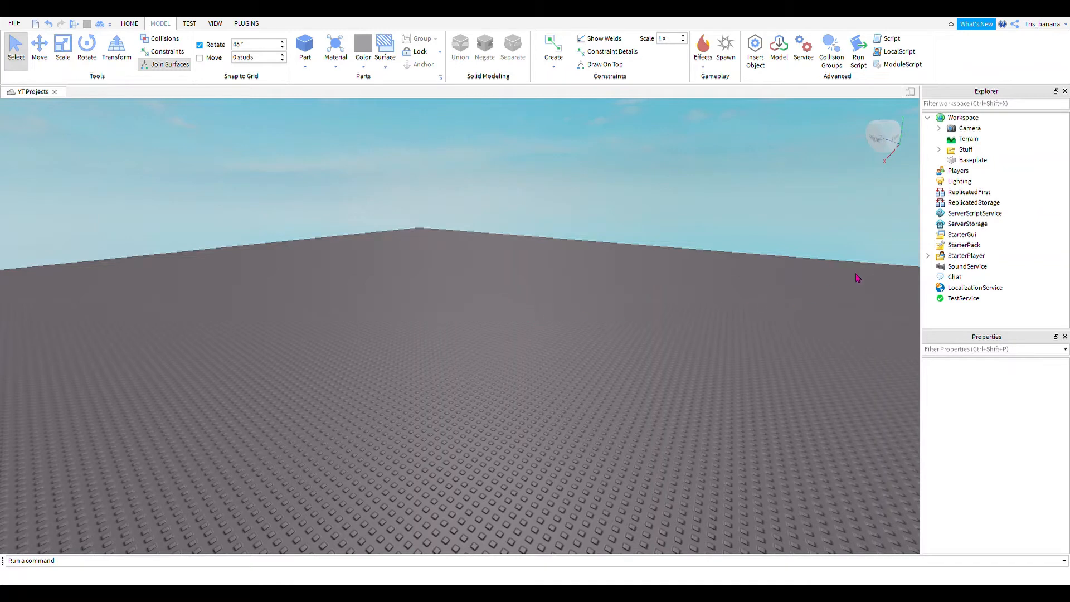
Open the YT Projects place in Roblox Studio.
click(963, 234)
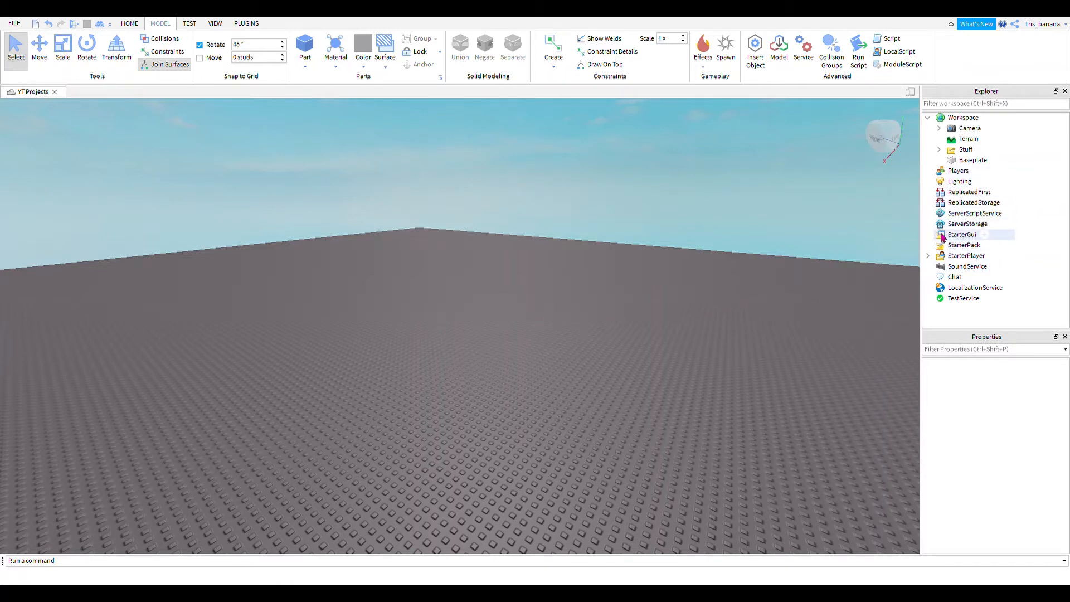
Insert a ScreenGui under StarterGui and a TextButton inside it, then select the button.
click(961, 234)
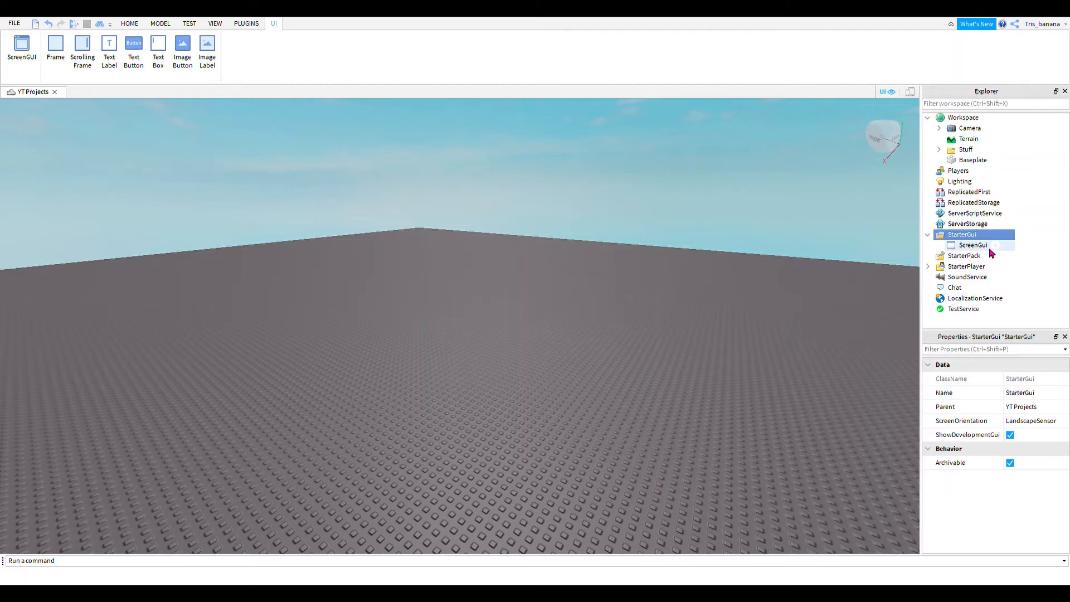
mouse_move(1000, 249)
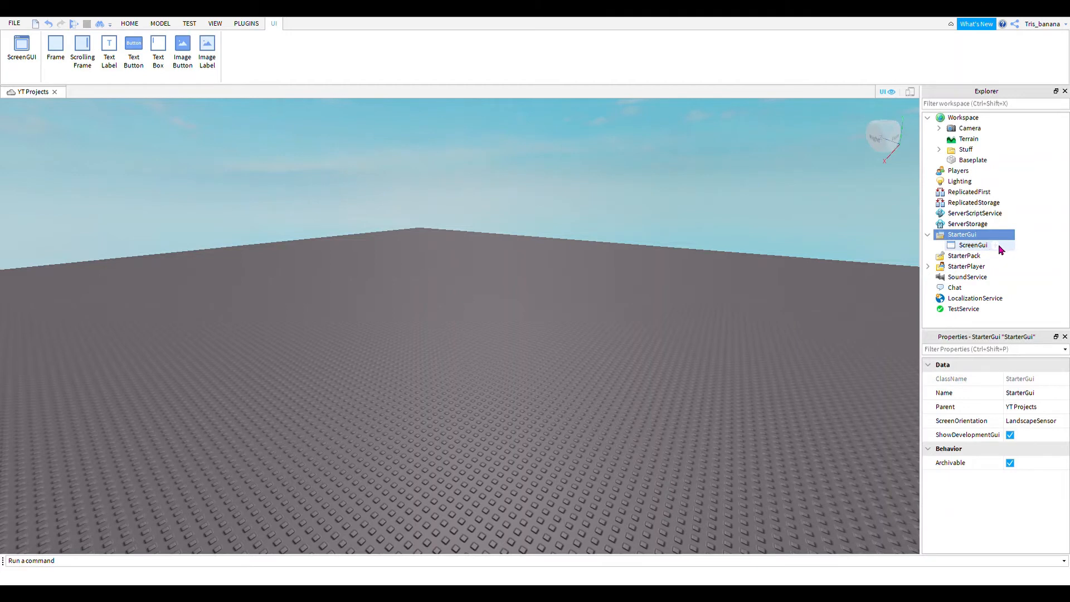
click(973, 246)
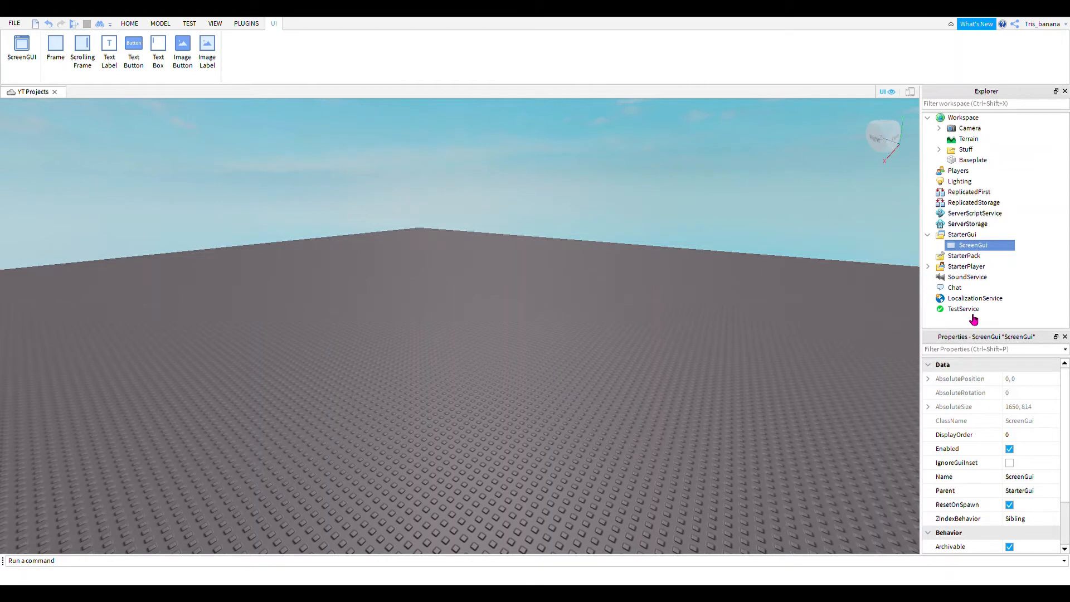
click(133, 51)
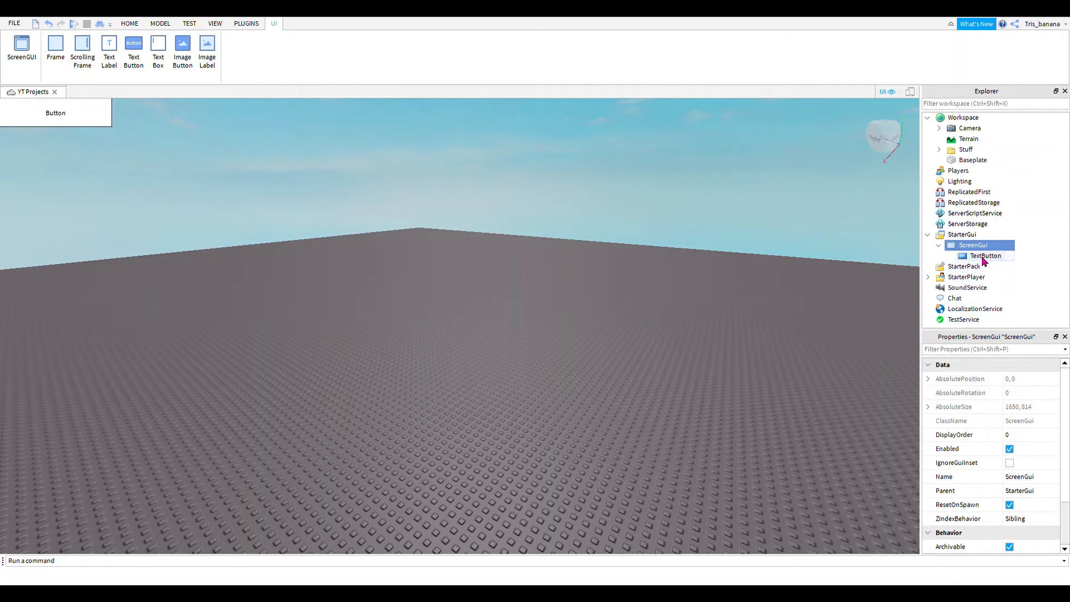
click(985, 255)
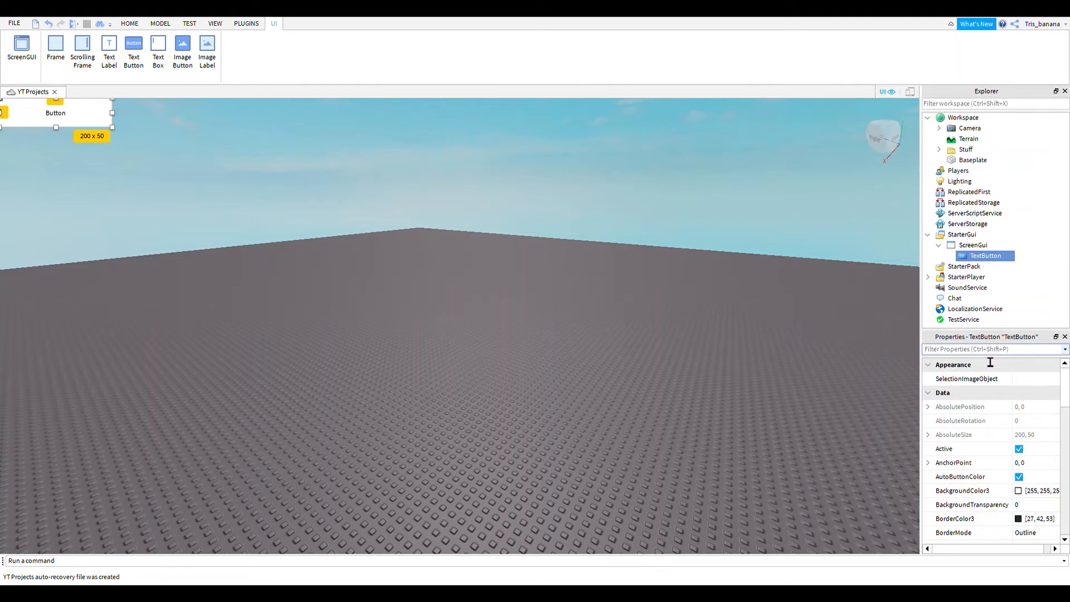
Set the TextButton's Text property to 'Donate' and enable TextScaled.
text(text)
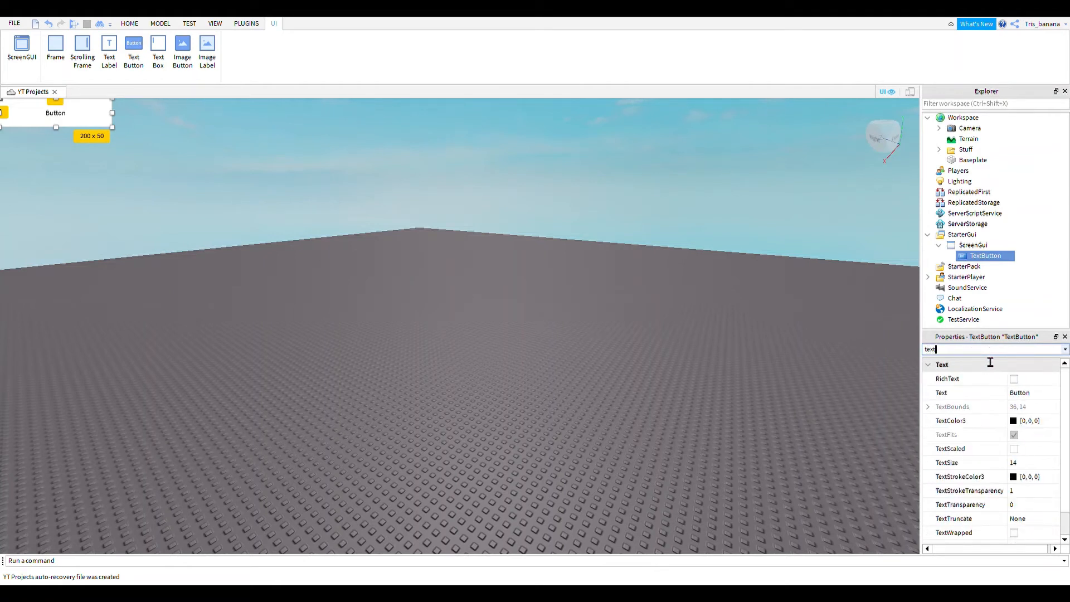
click(1017, 393)
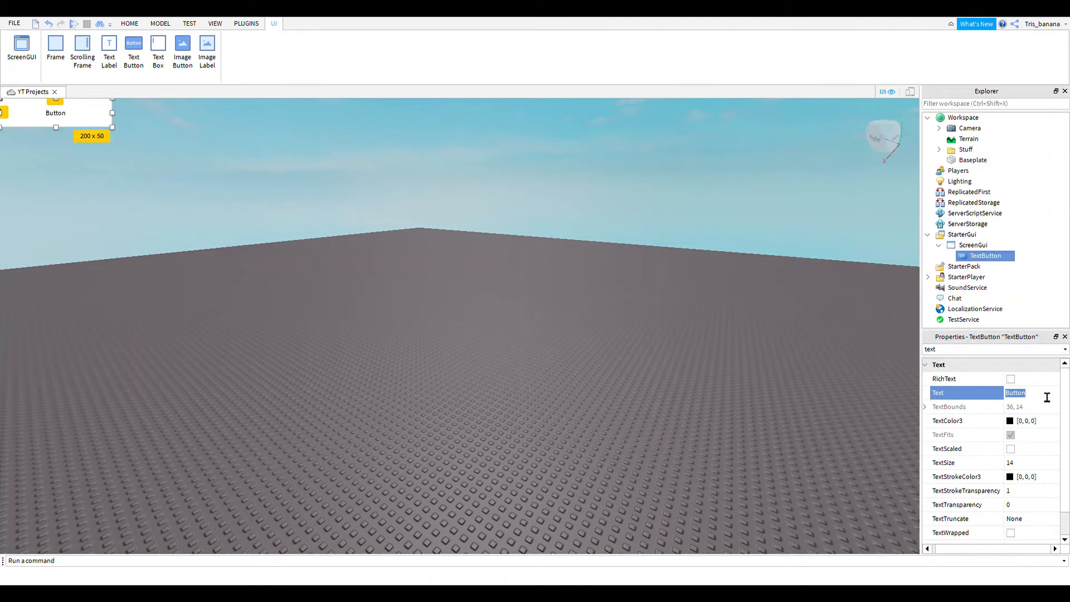
text(Donate)
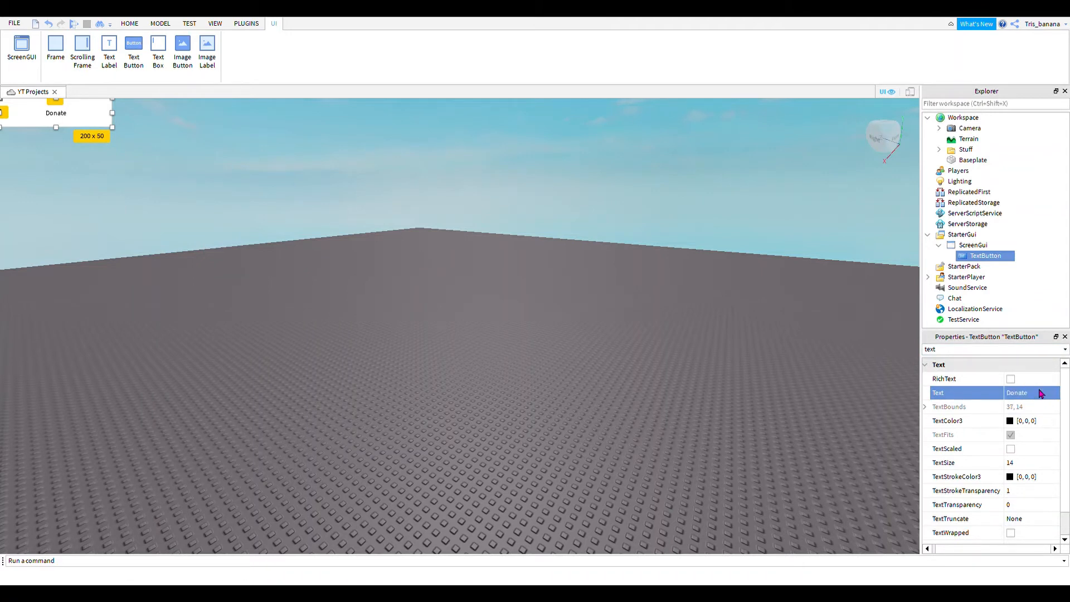
click(1011, 448)
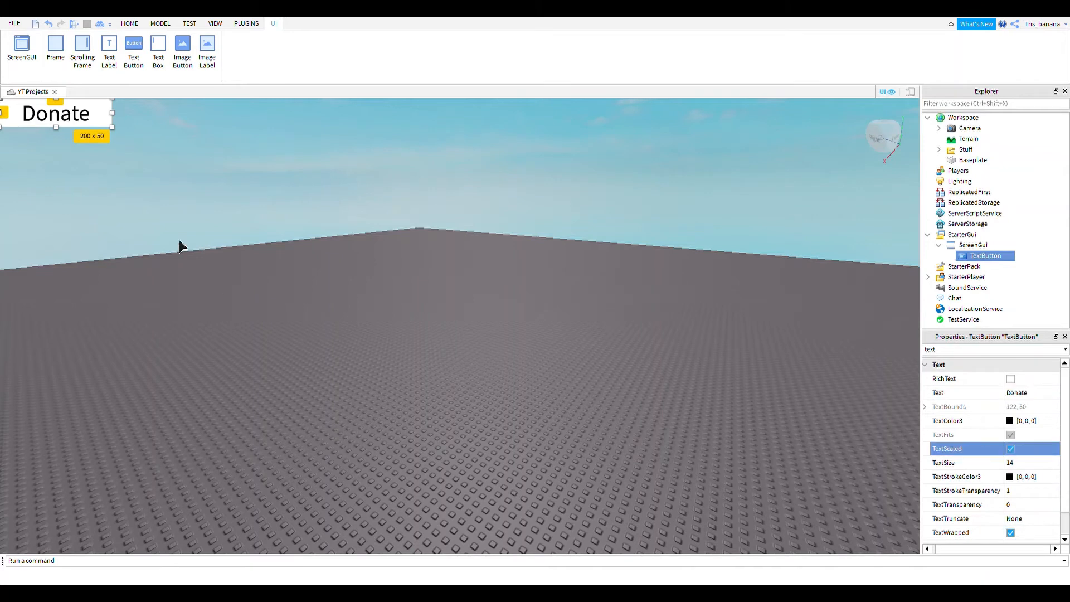
drag(56, 113, 68, 337)
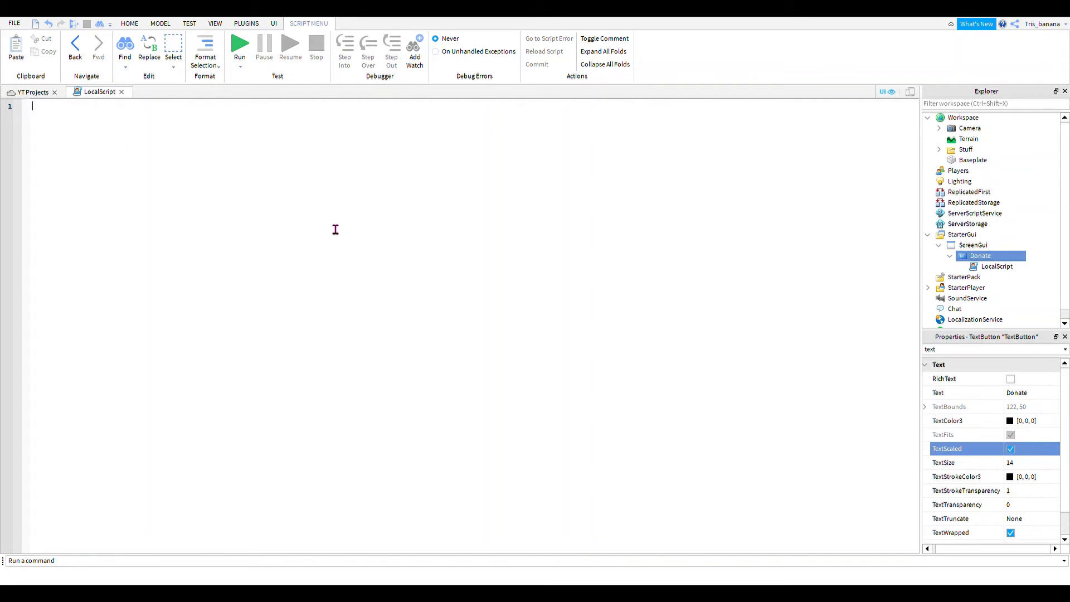
Type script.Parent.MouseButton1Click:Connect(function() with game:GetService() inside the LocalScript.
text(script)
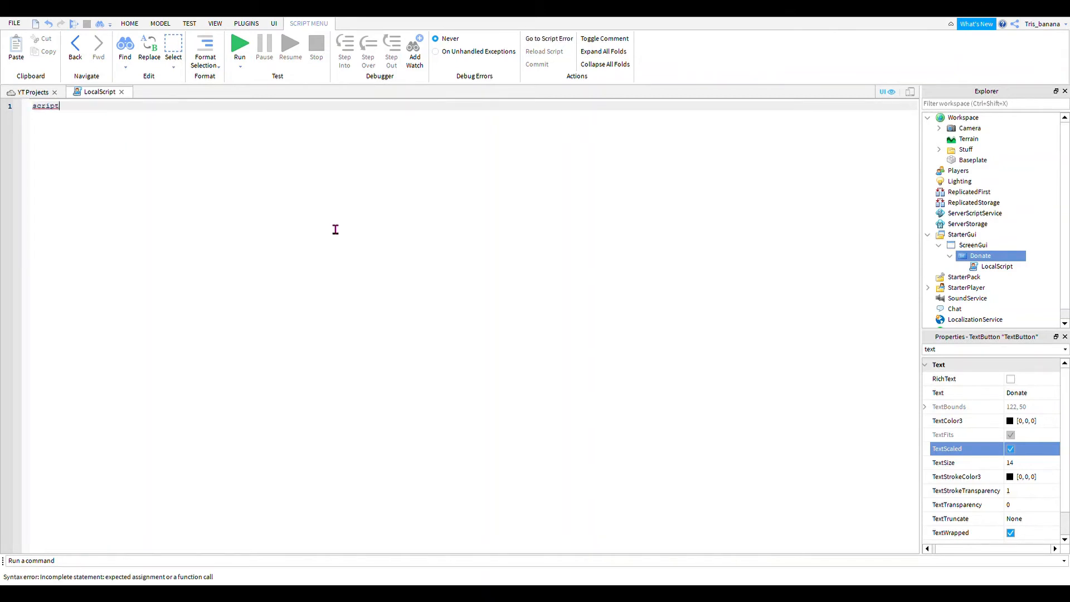
text(.Parent.)
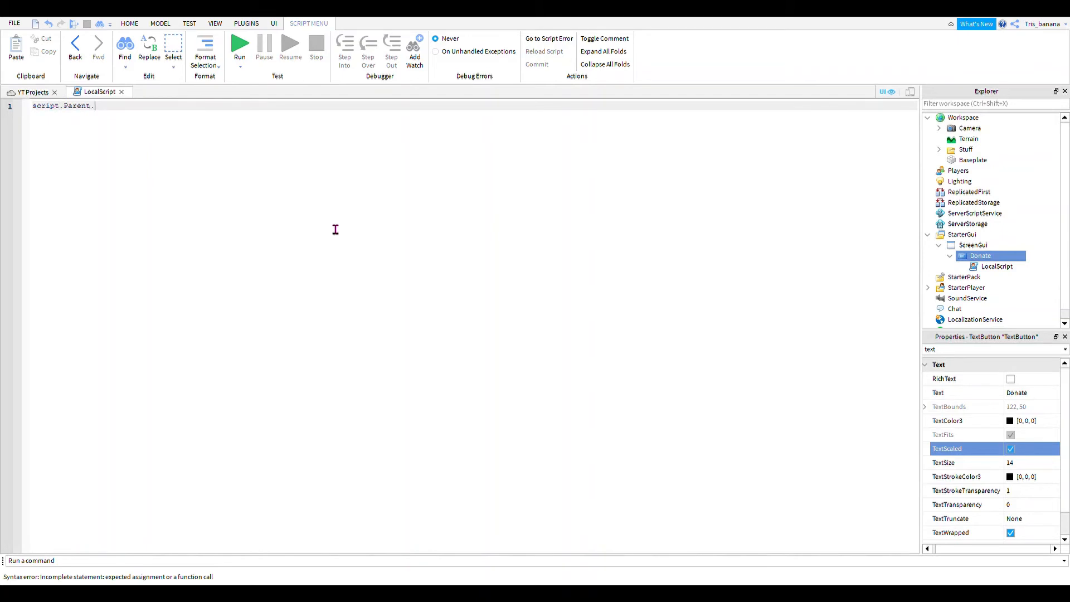
text(MouseButton1Click)
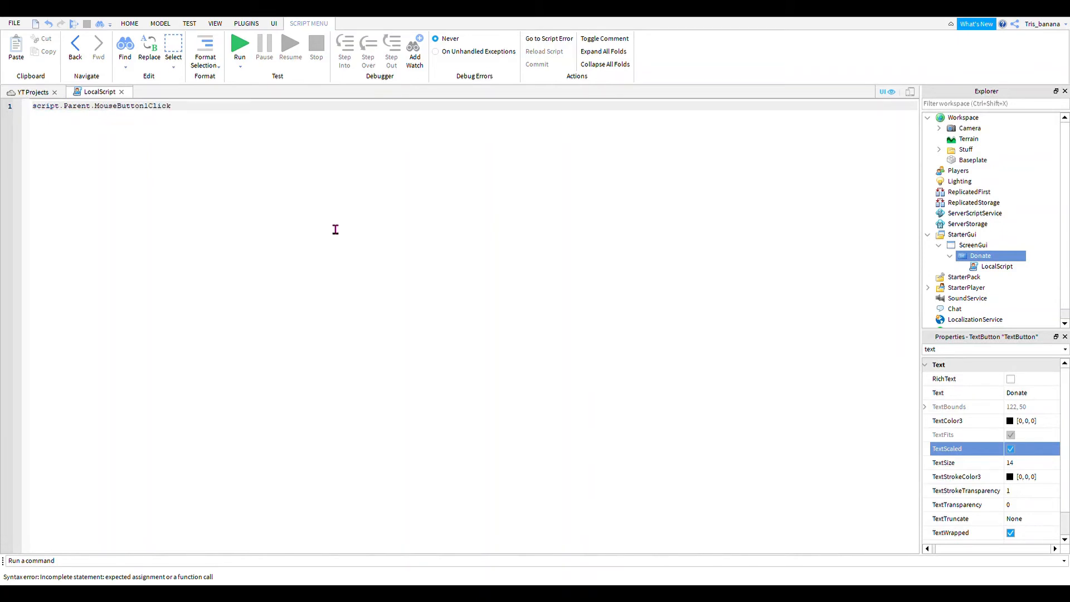
text(:Connect ())
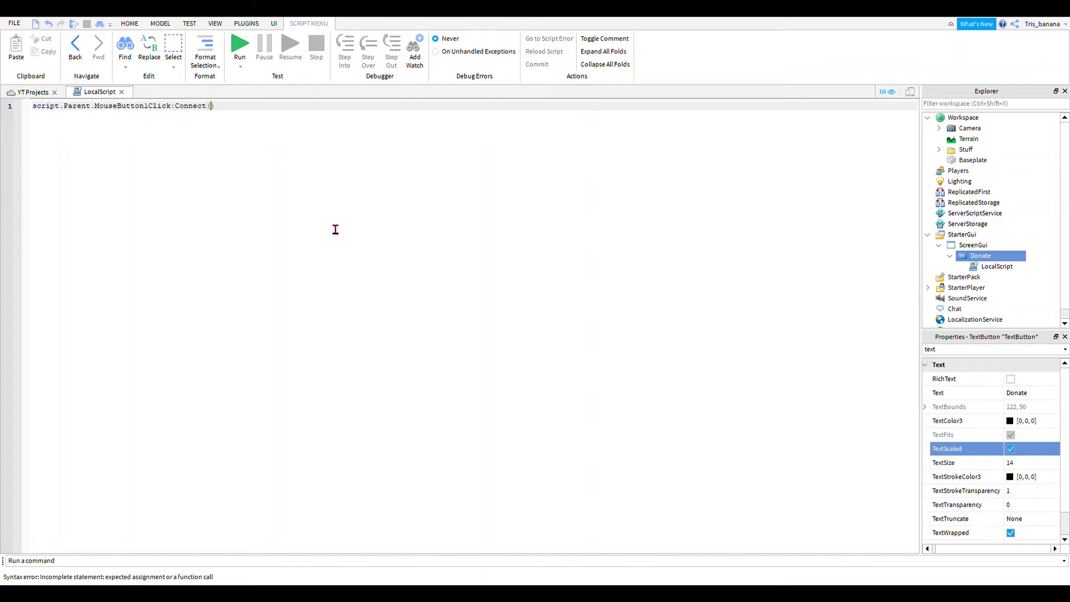
text(function())
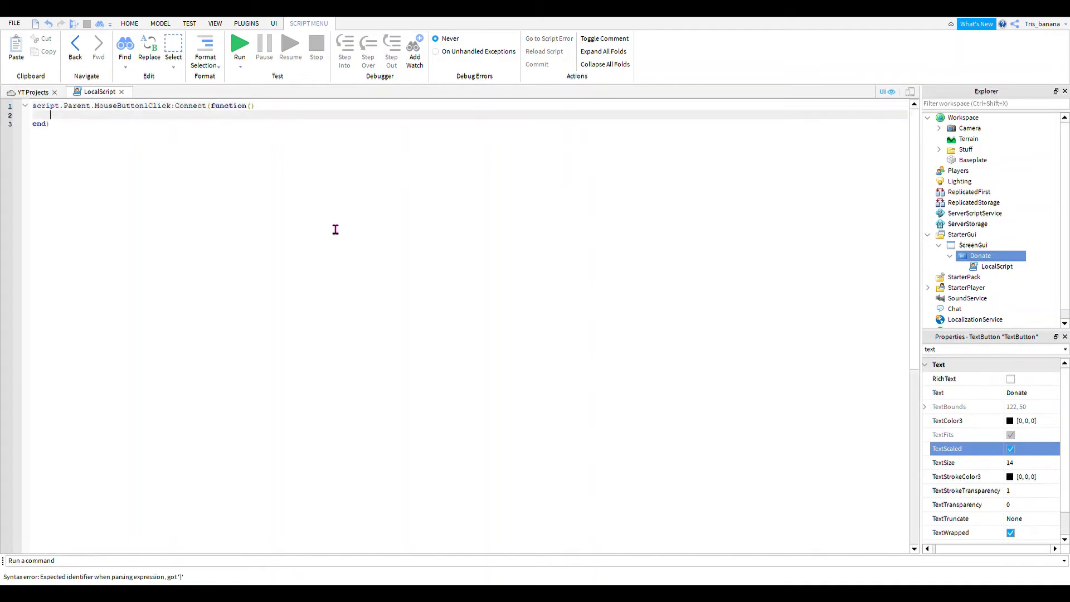
text(game)
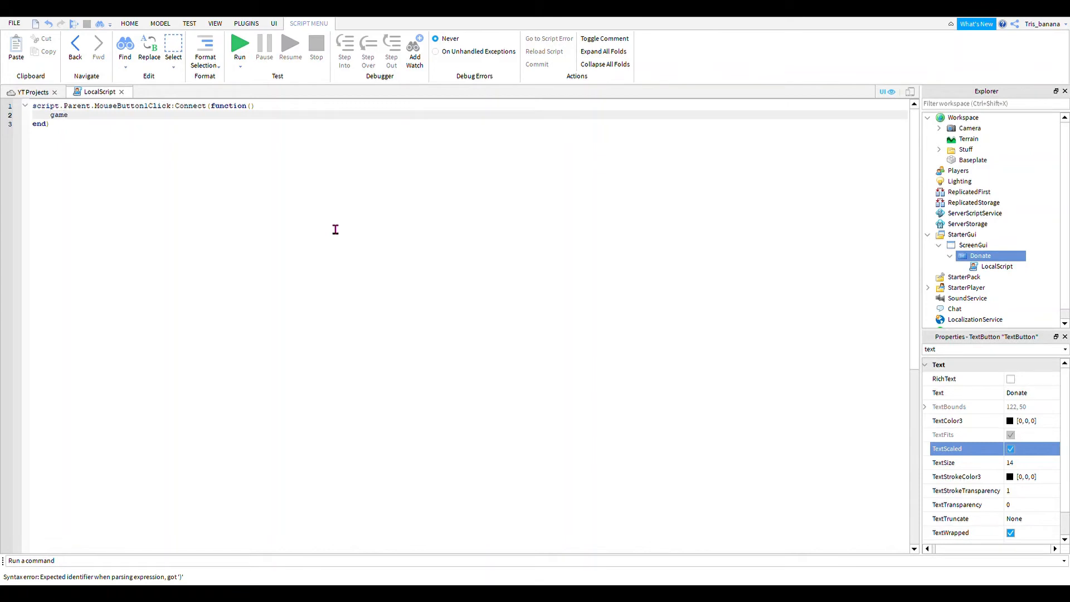
text(:GetService())
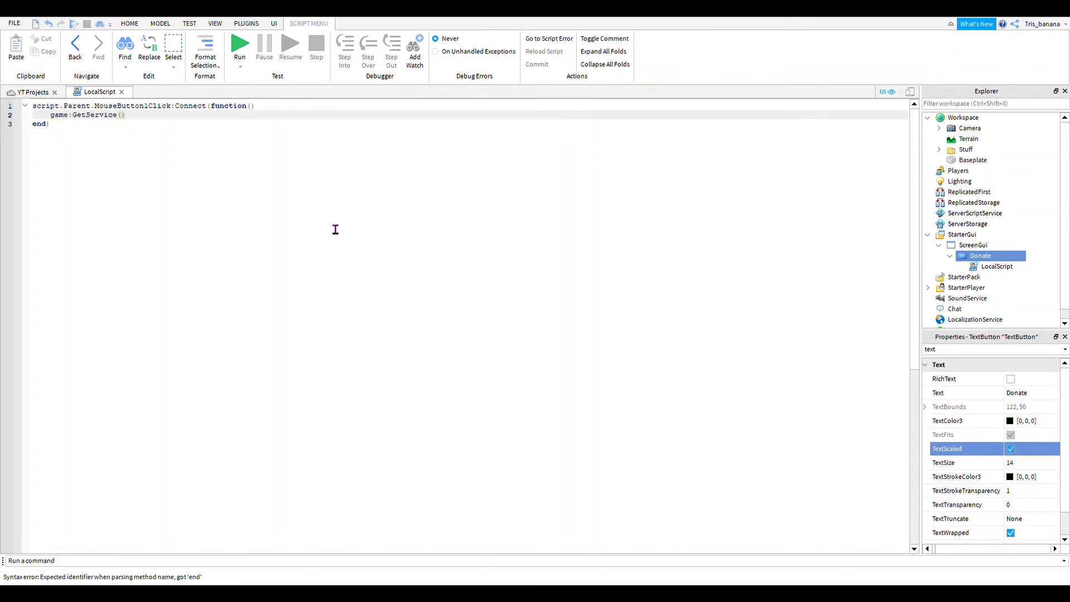
Request "MarketplaceService" and chain a PromptProductPurchase call onto it.
text("MarketplaceService")
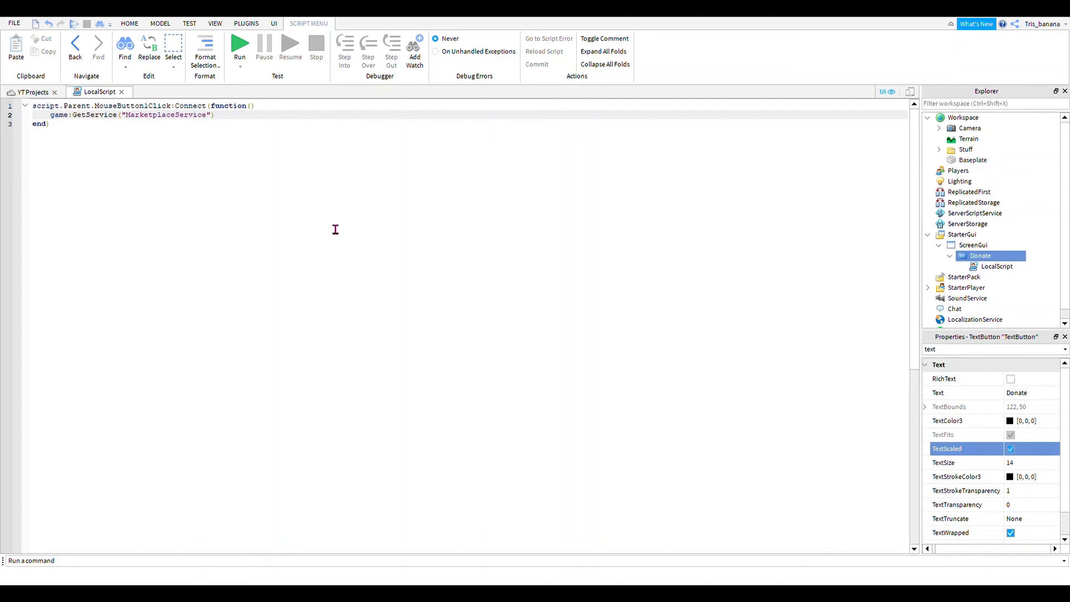
text(;)
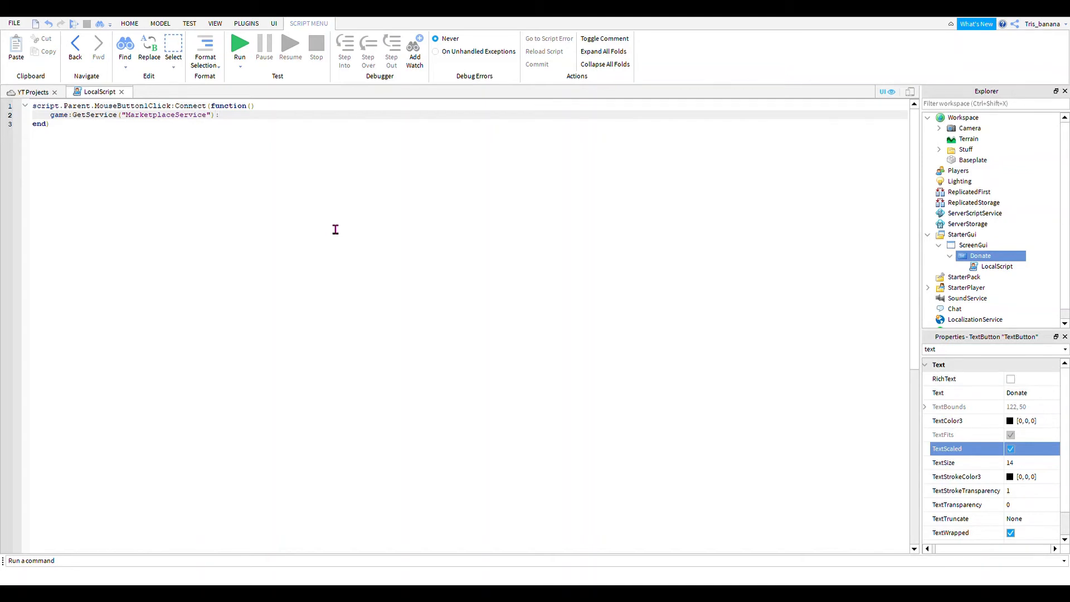
text(prom)
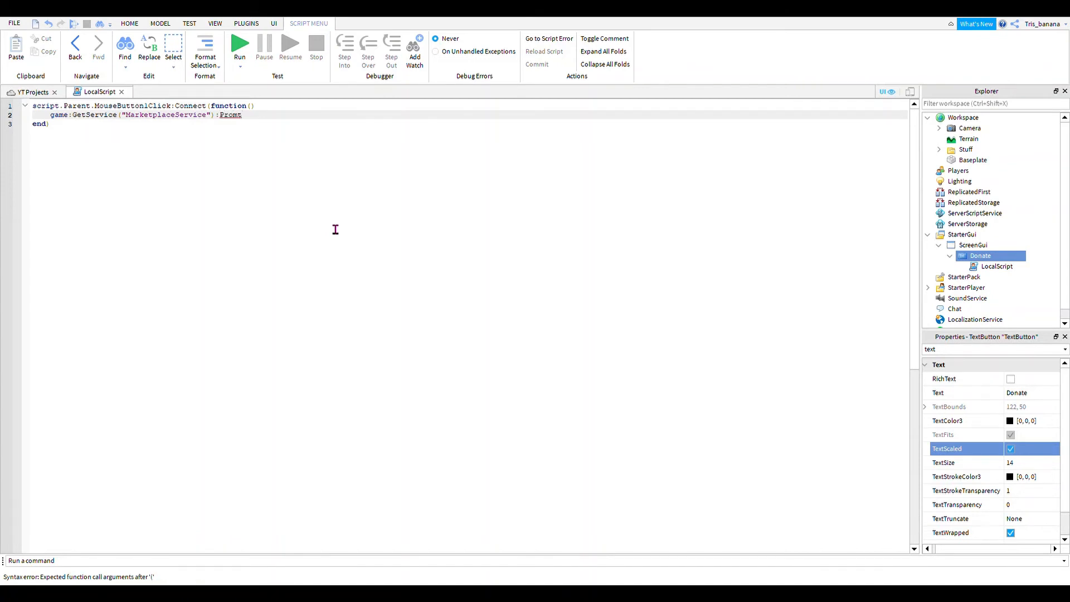
text(Pro)
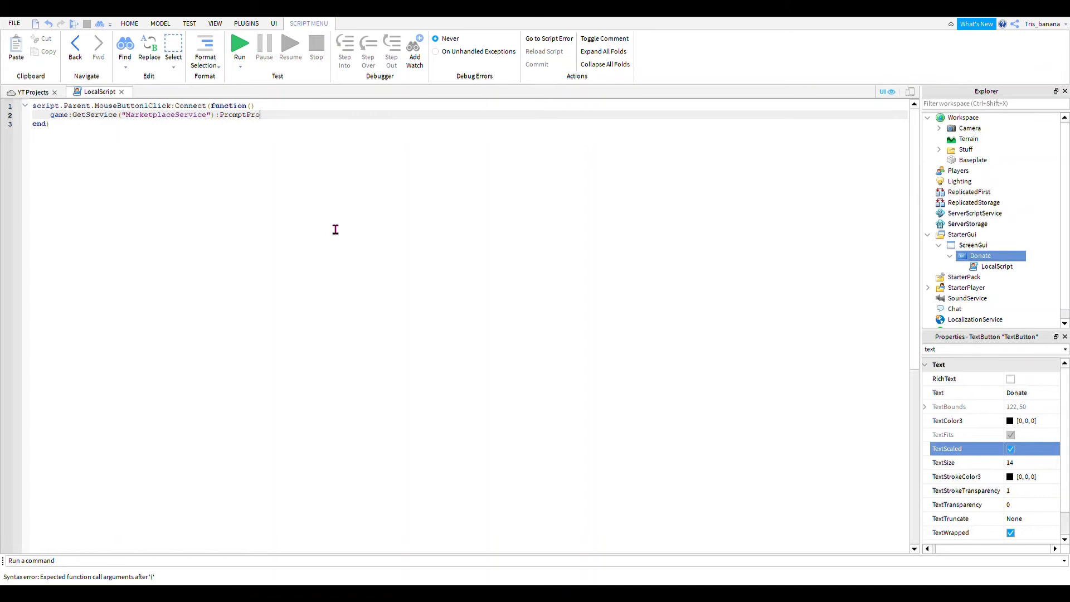
text(ductPu)
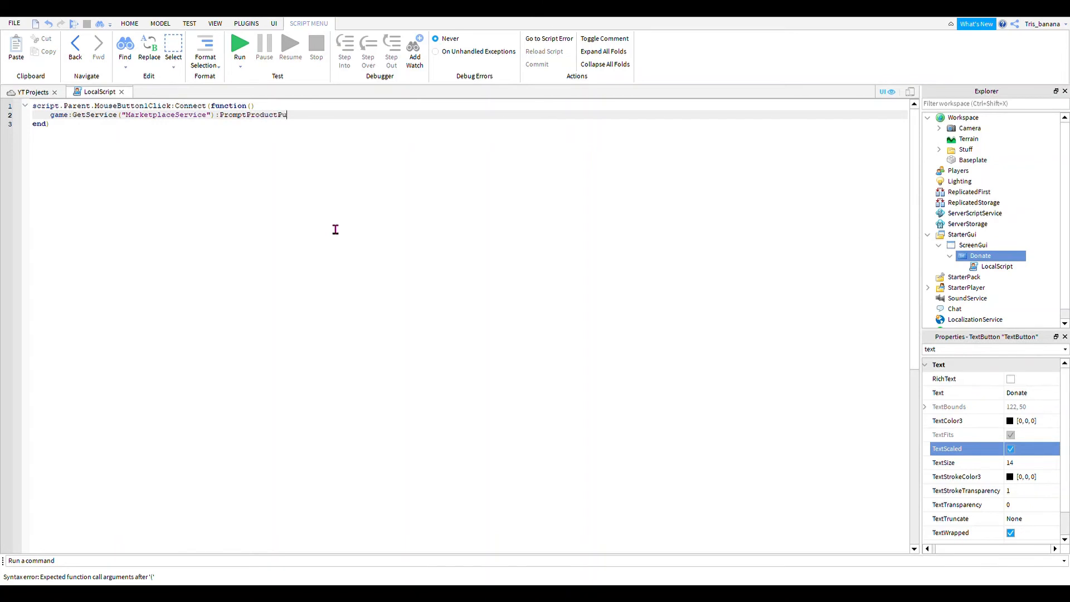
text(rchase)
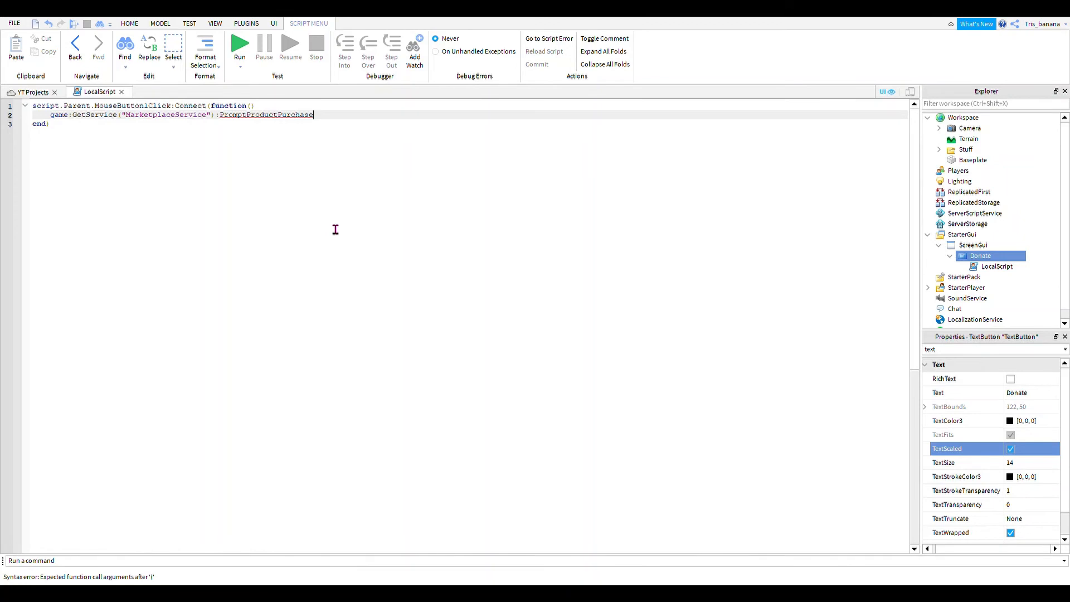
text(()
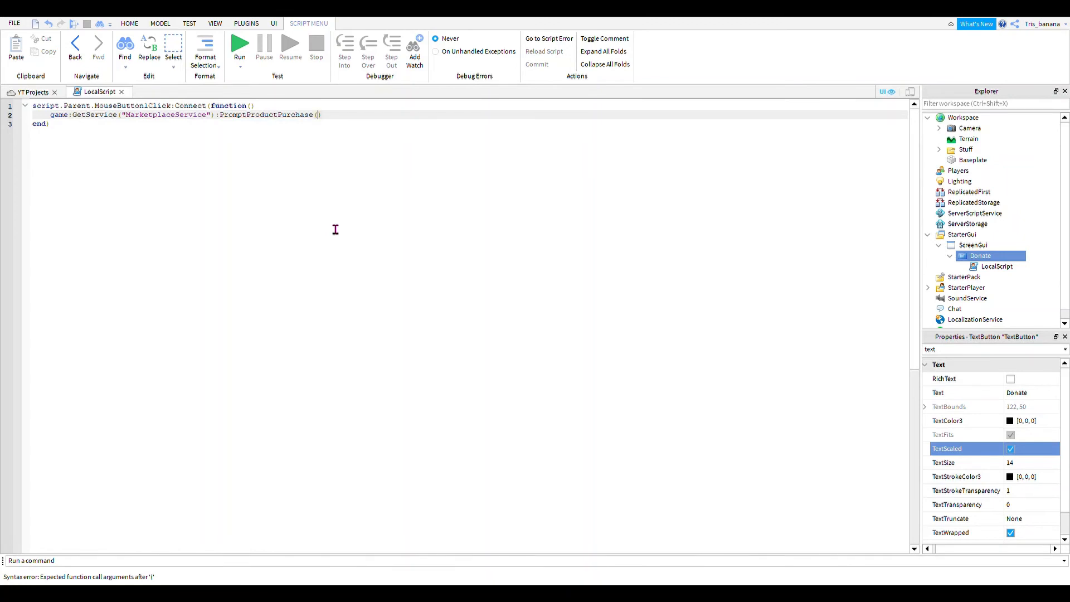
text(game)
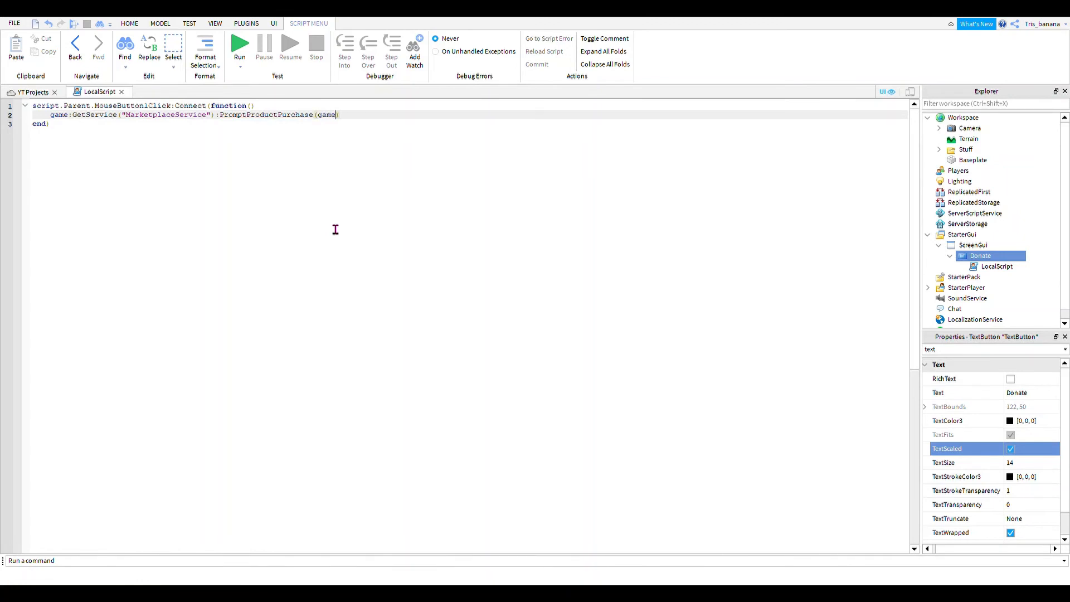
text(.Players.)
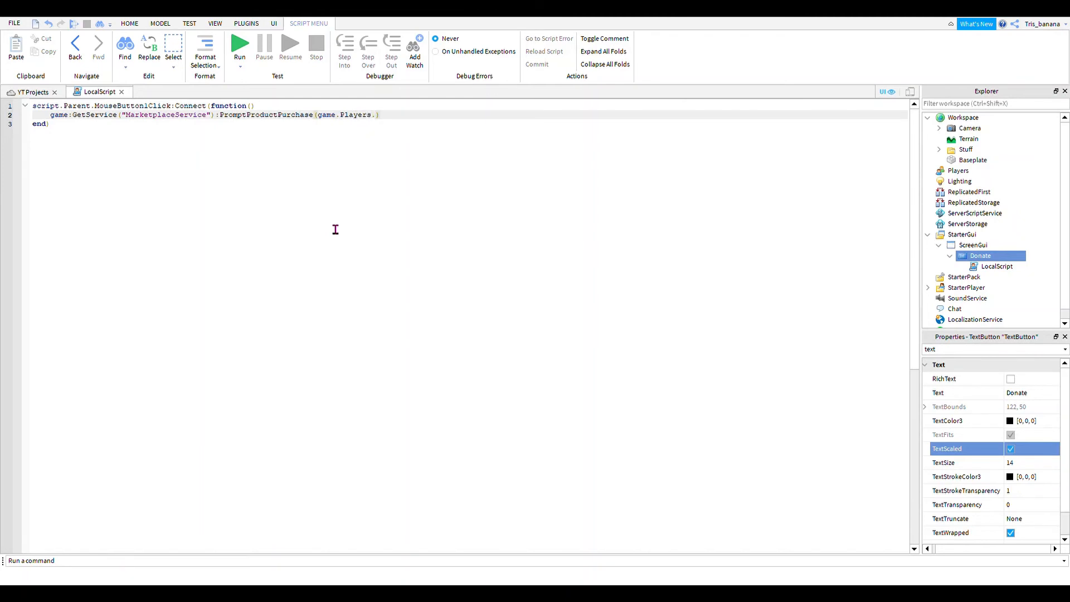
text(LocalPlayer)
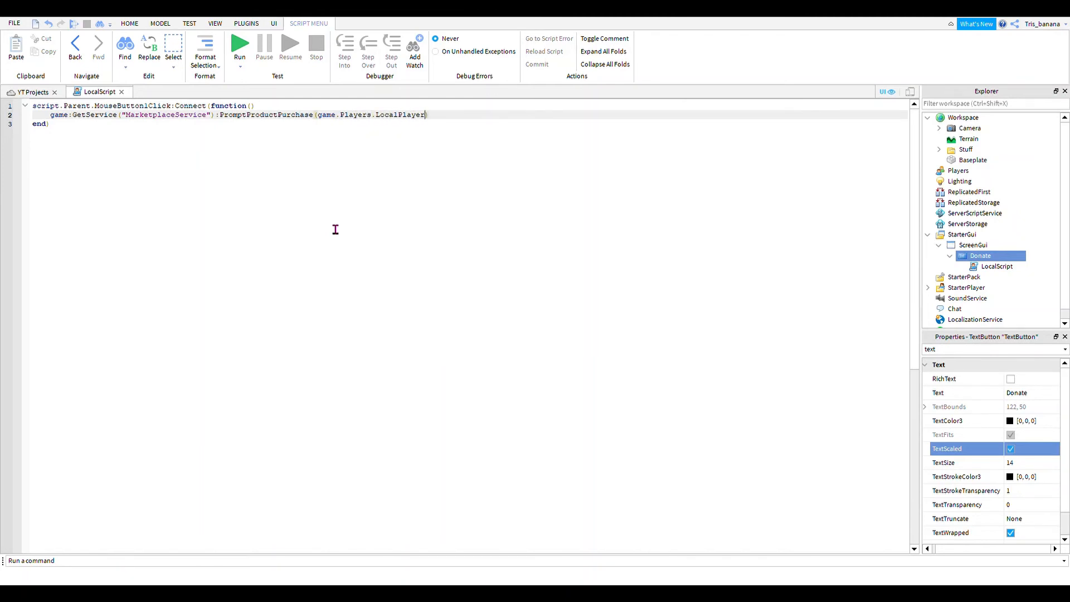
text(,)
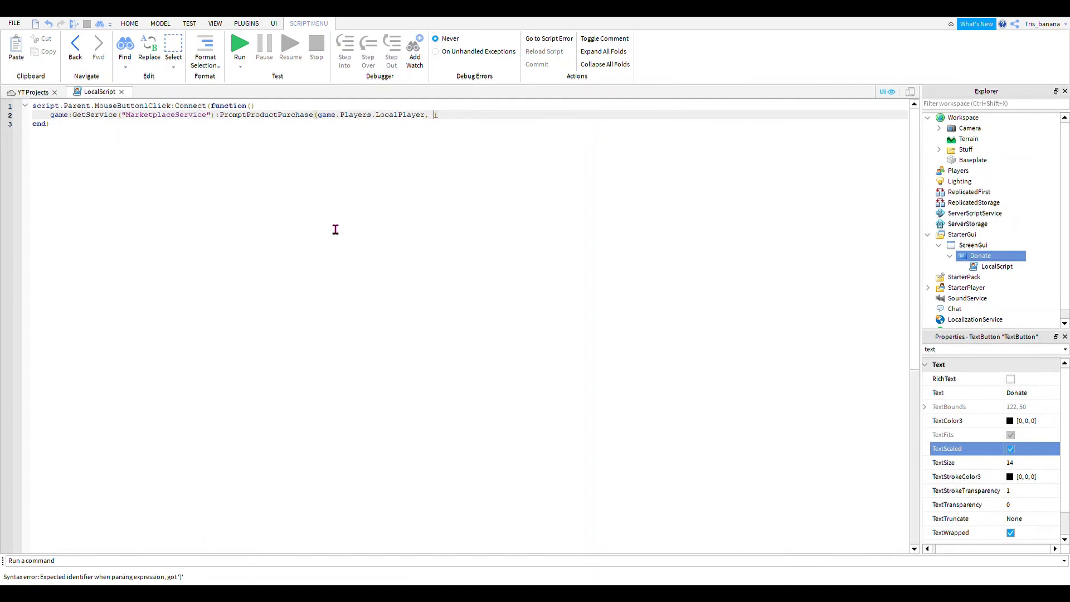
text(1133945553)
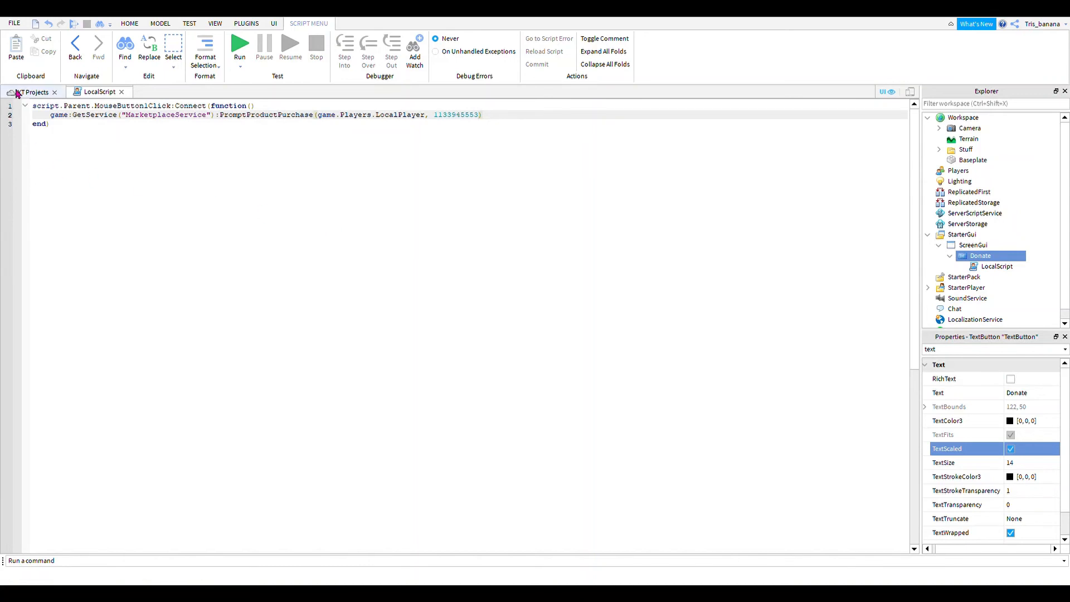
click(273, 23)
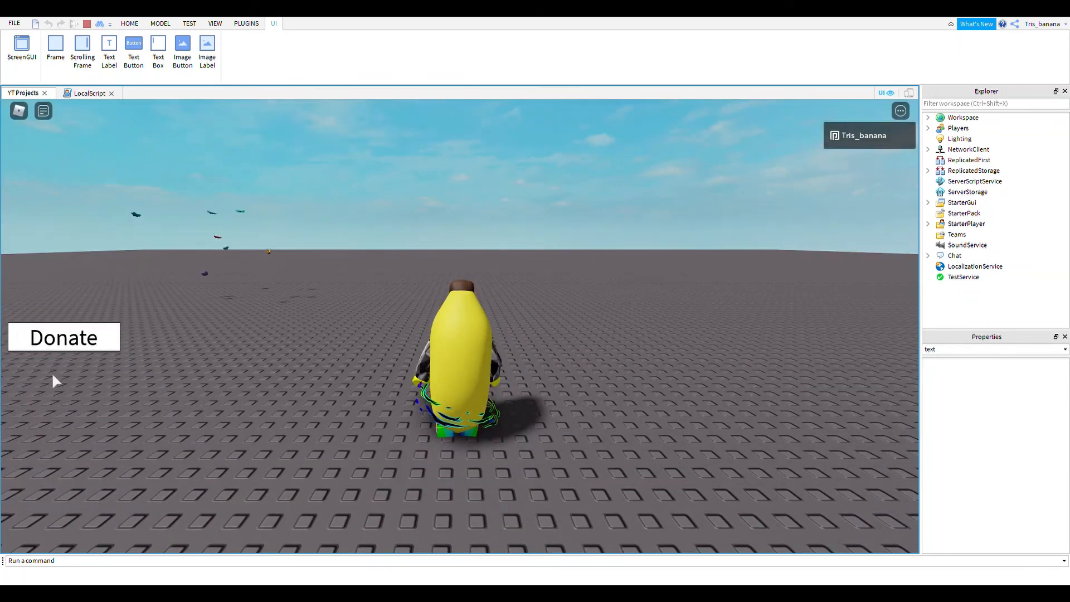
Click the in-game Donate button and accept the 10-Robux Donation test purchase.
click(63, 338)
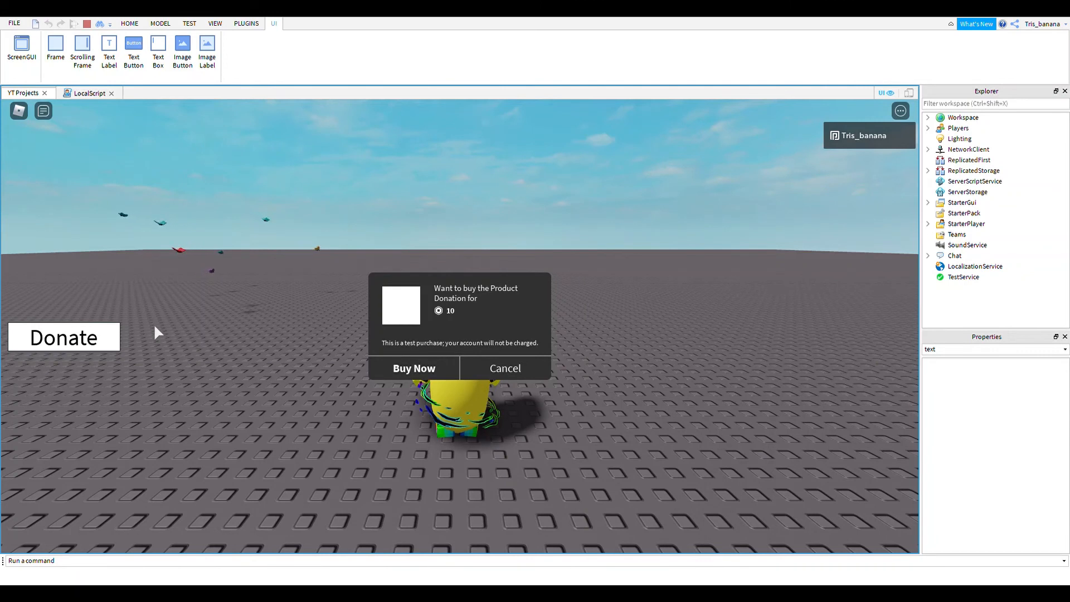
click(414, 368)
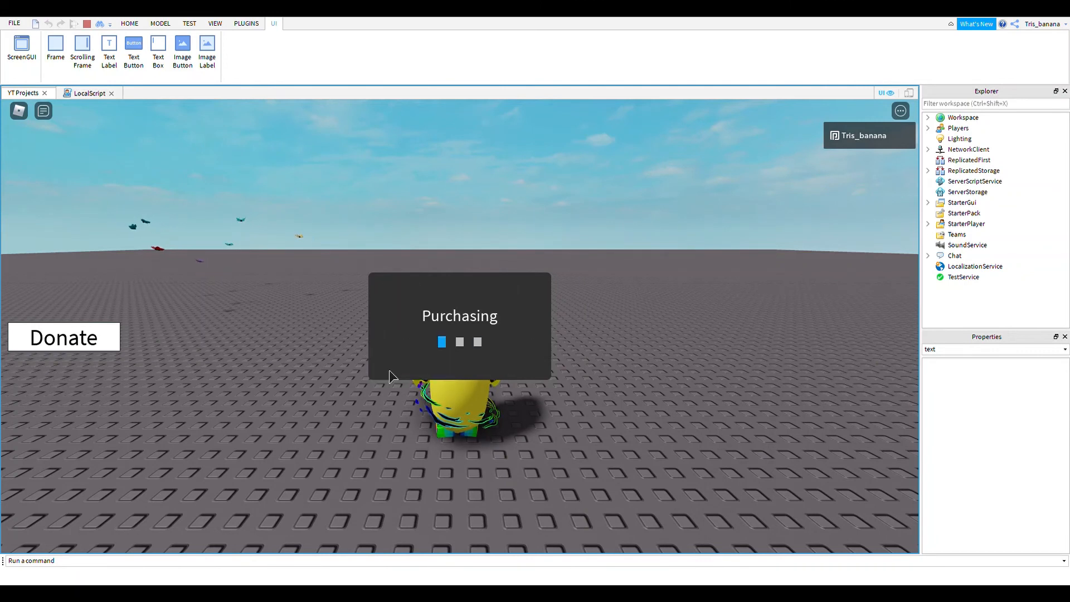